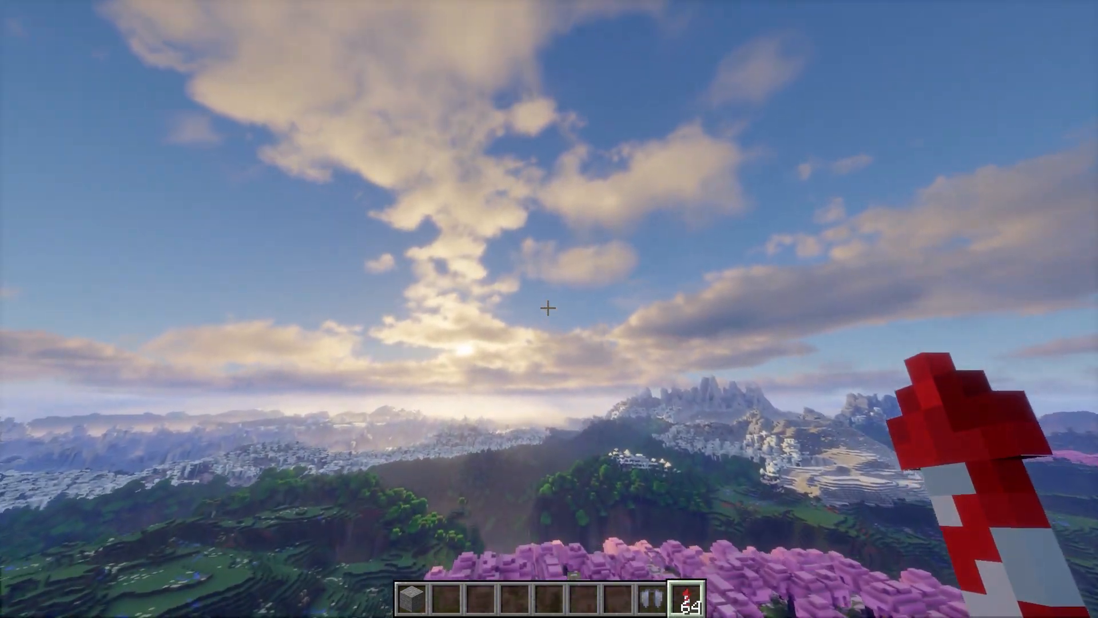
mouse_move(549, 306)
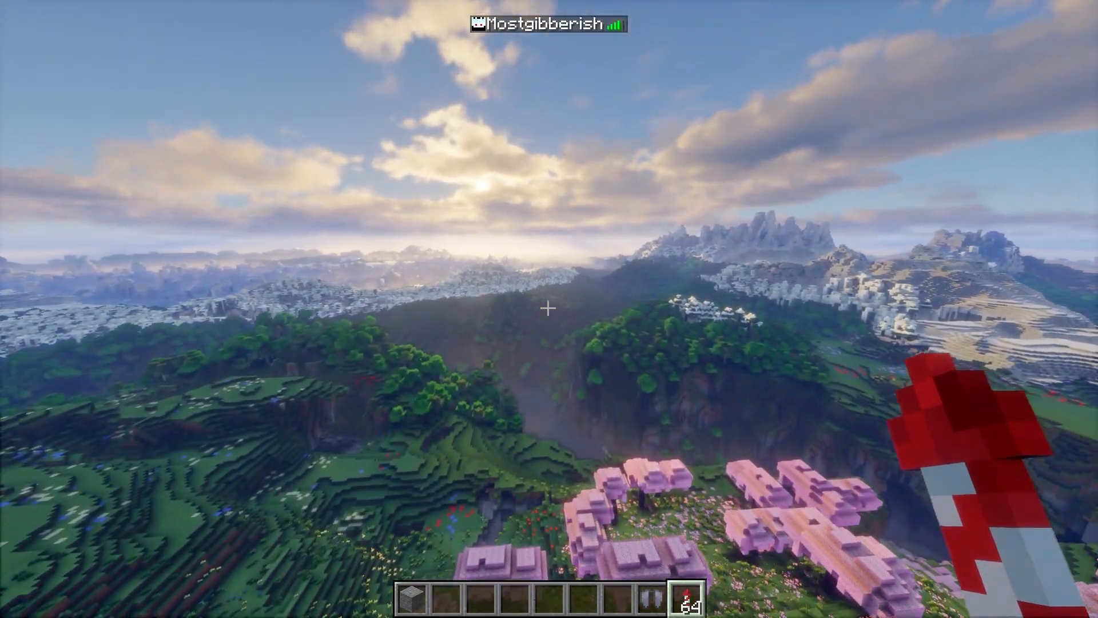
- Create the creative world SUB with commands allowed and run Chunky with radius 1000
key("Escape")
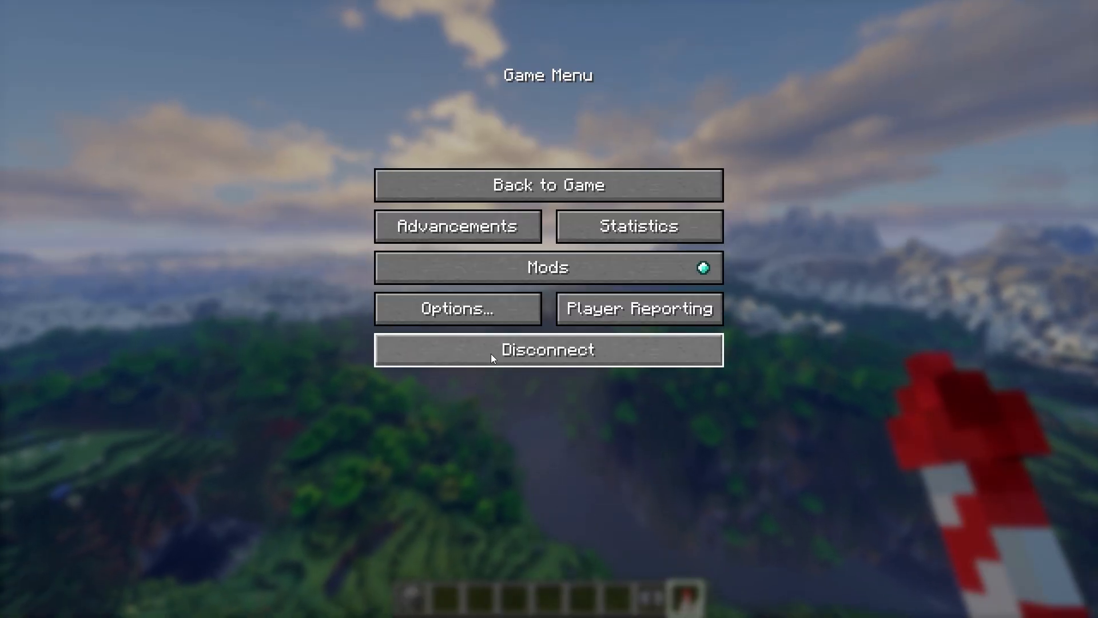
left_click(548, 350)
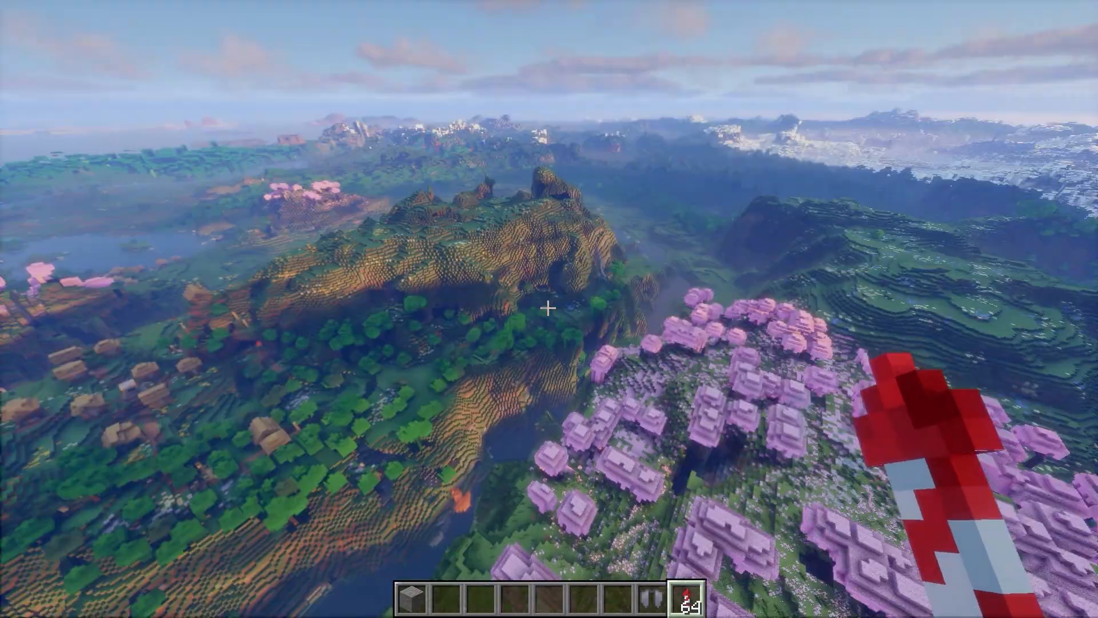
mouse_move(550, 309)
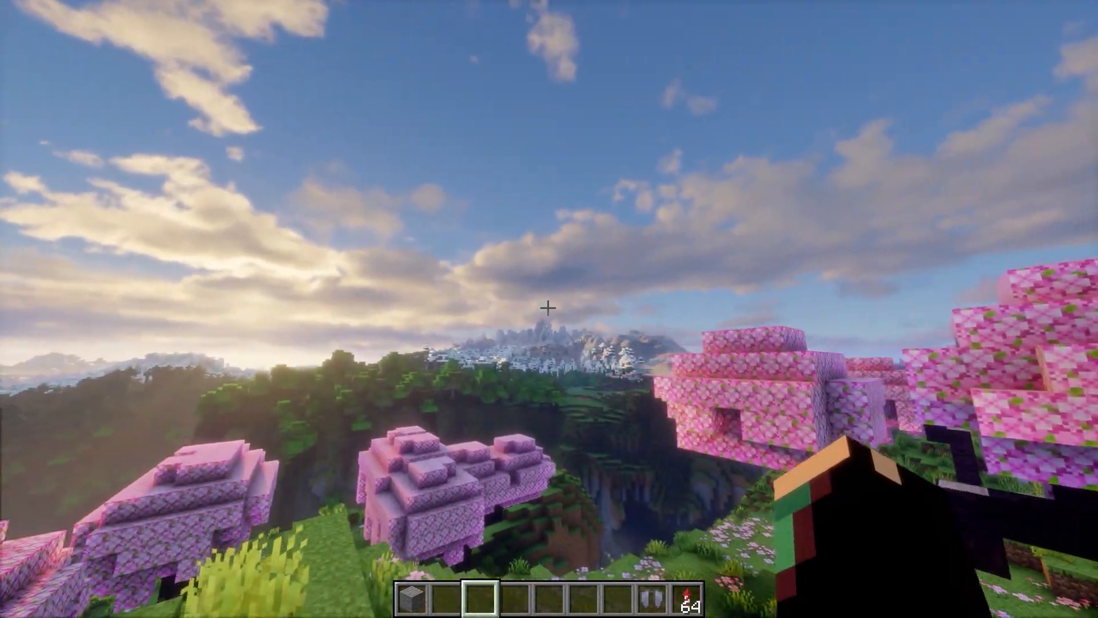
mouse_move(550, 309)
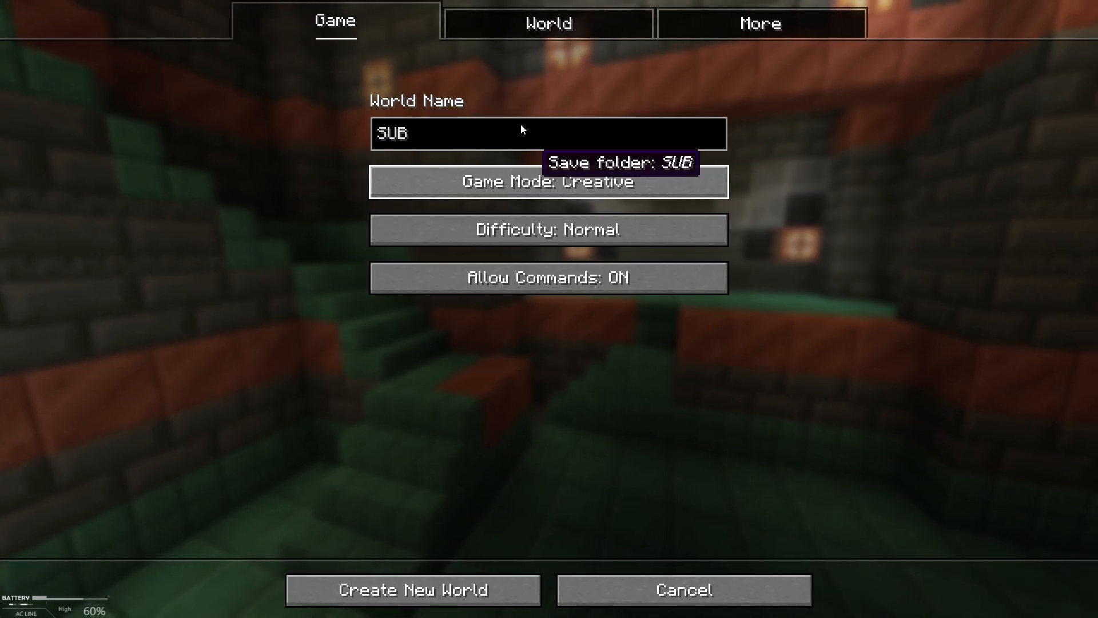
left_click(412, 589)
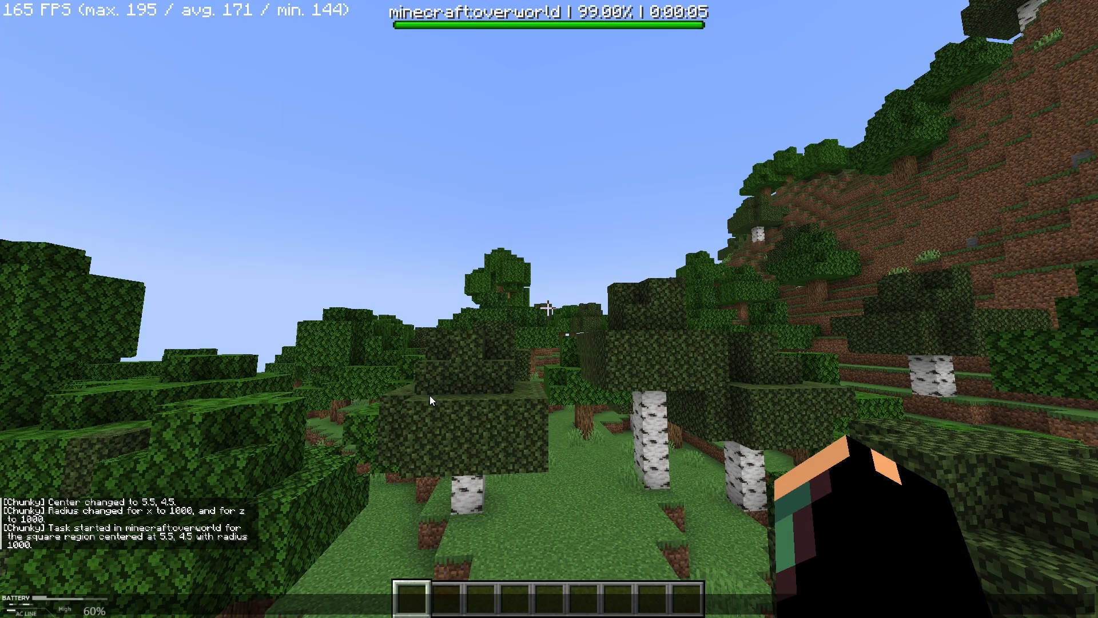
key("Escape")
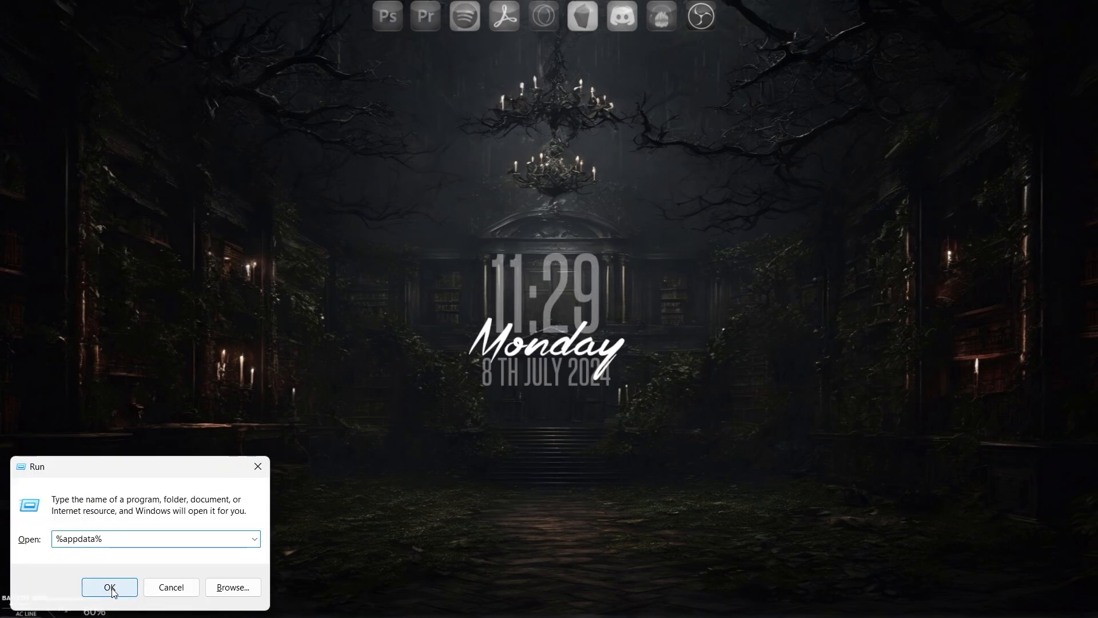
- Navigate from %appdata% into .minecraft and its saves folder holding the SUB world
left_click(110, 587)
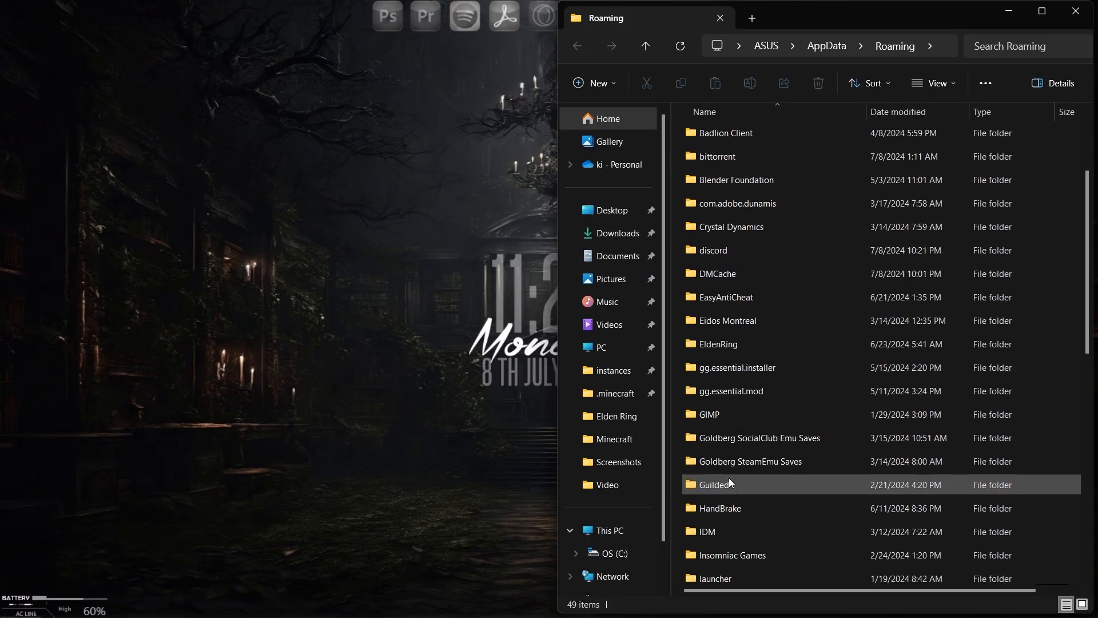
double_click(617, 393)
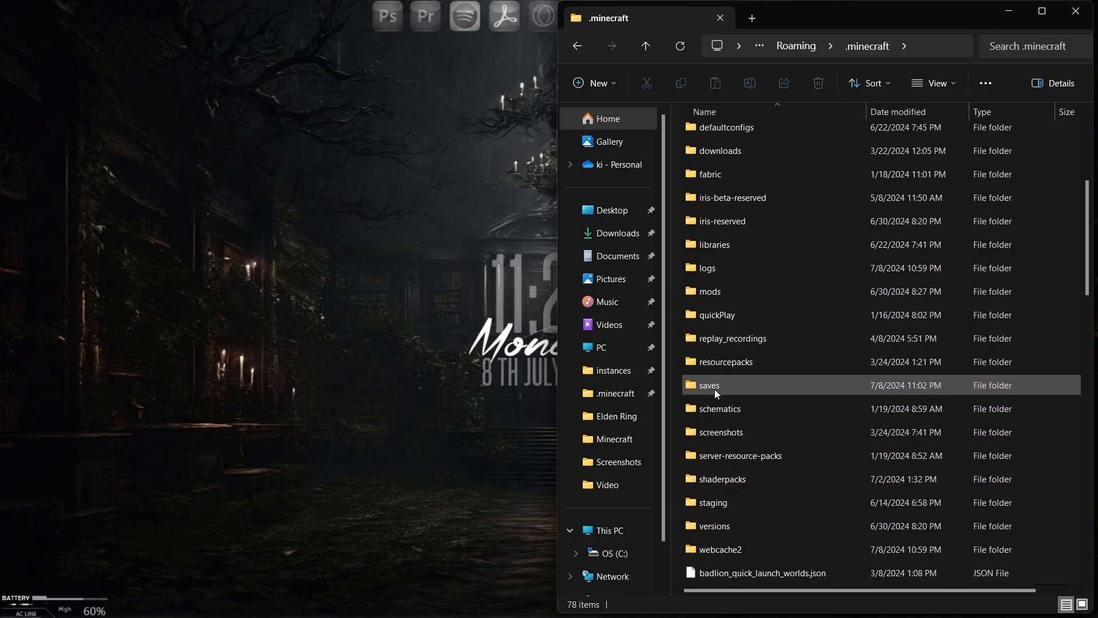
double_click(709, 385)
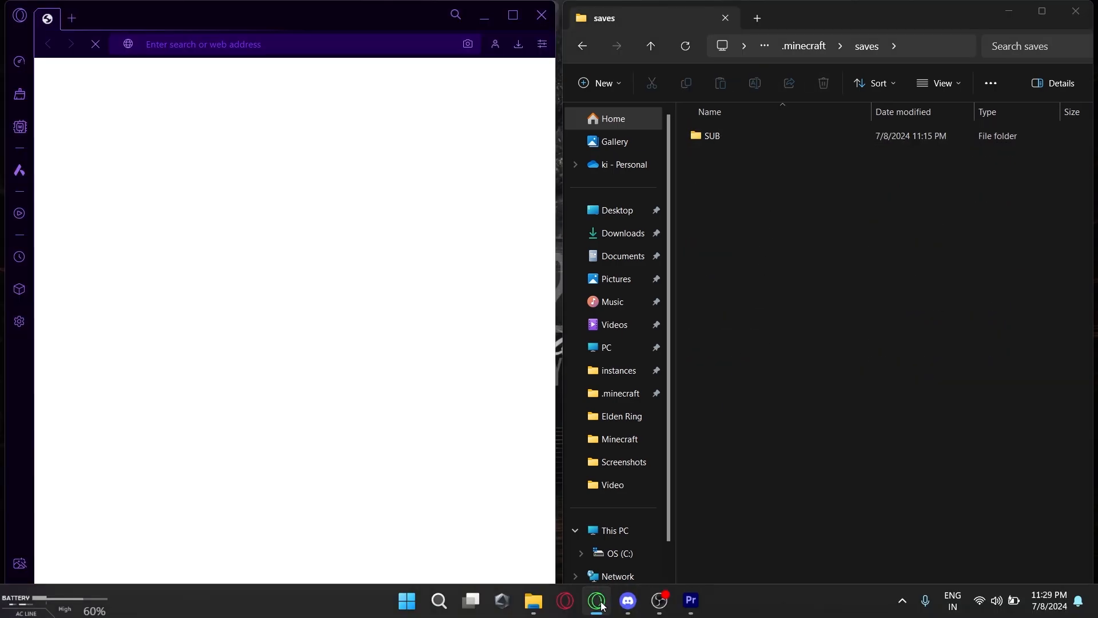
- Search for Aternos, log in, start a new server and edit its address name to MOST3z
left_click(596, 600)
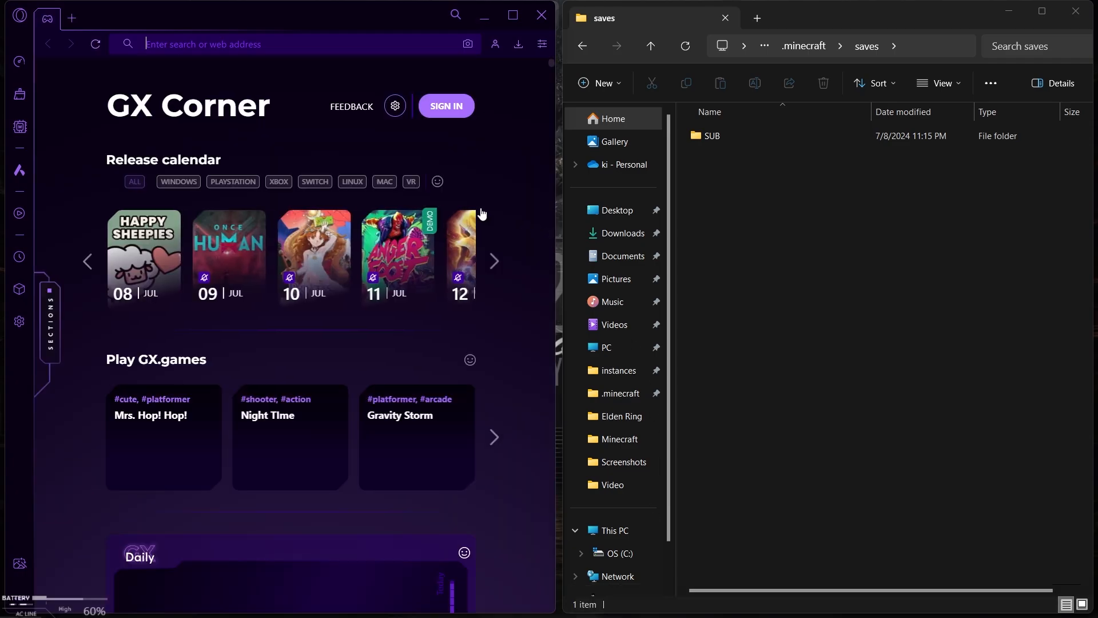
type("aternos")
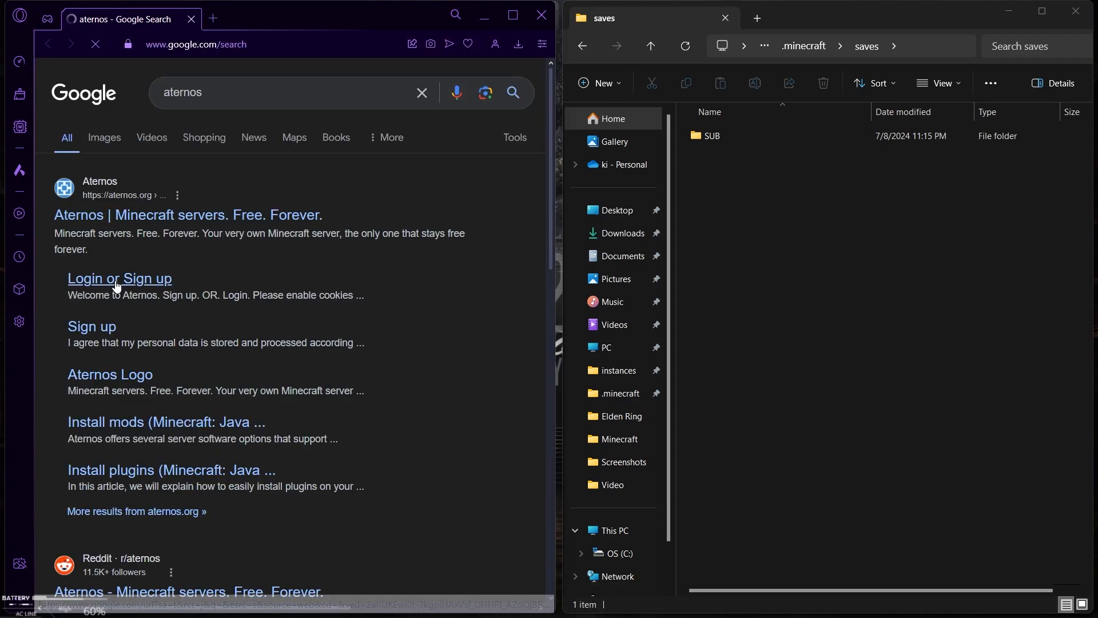
left_click(119, 279)
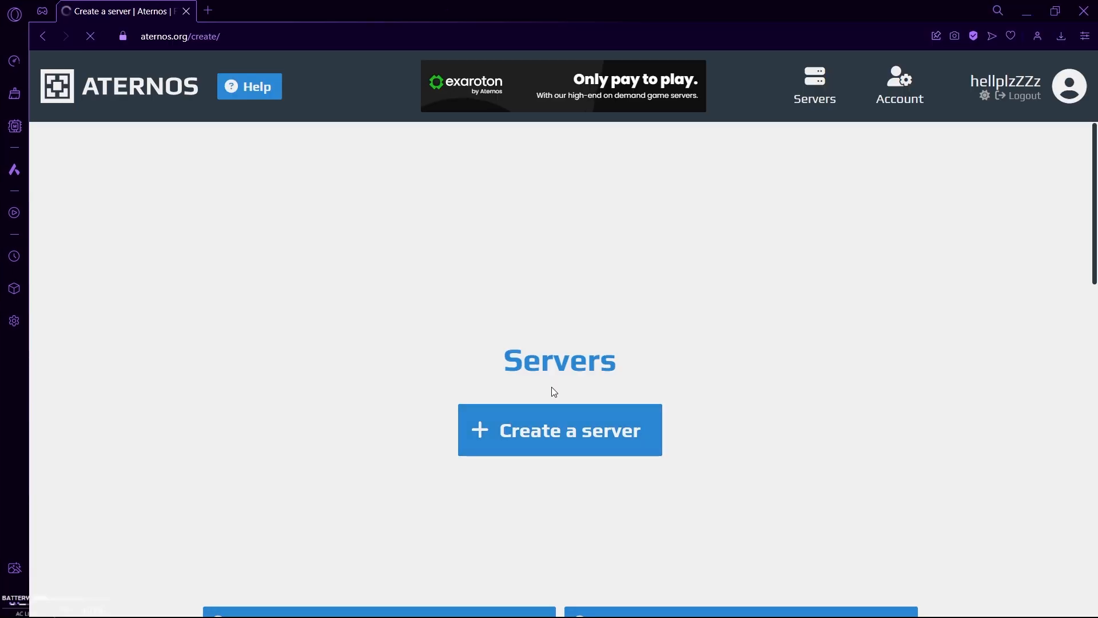
left_click(560, 429)
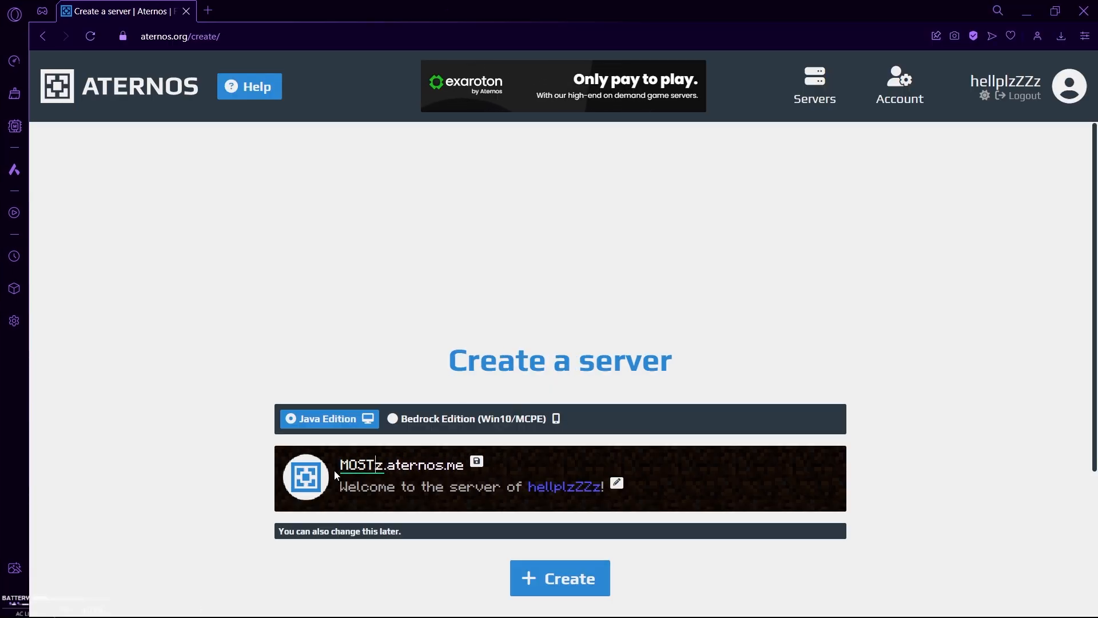
left_click(455, 484)
type("DHSMP")
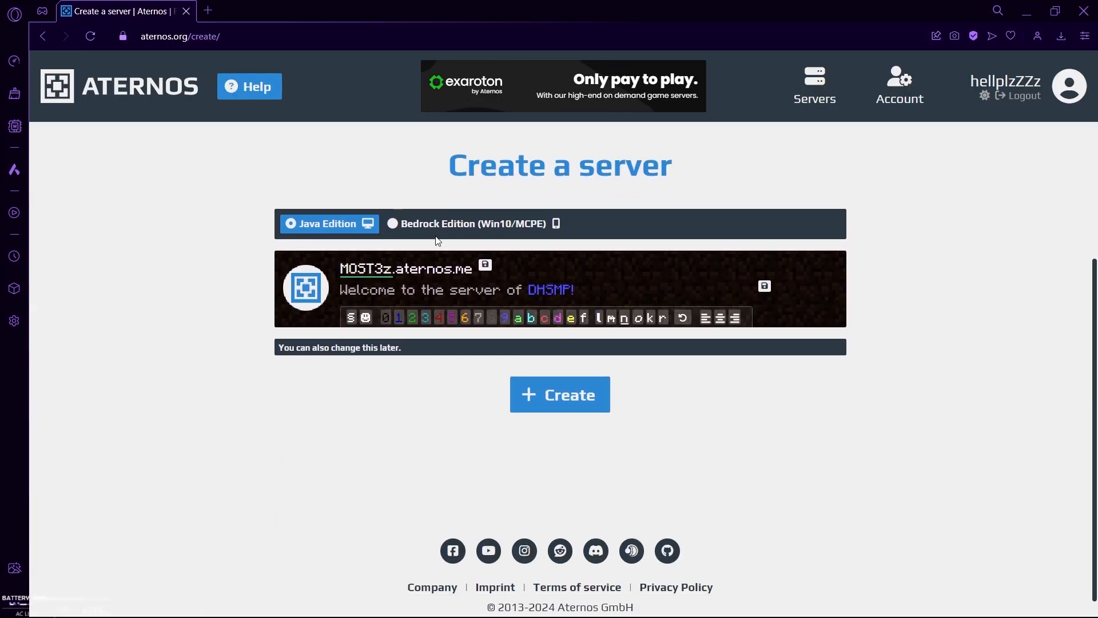
- Create the MOST3z server and set its software to Fabric 1.21 (0.15.11)
left_click(560, 394)
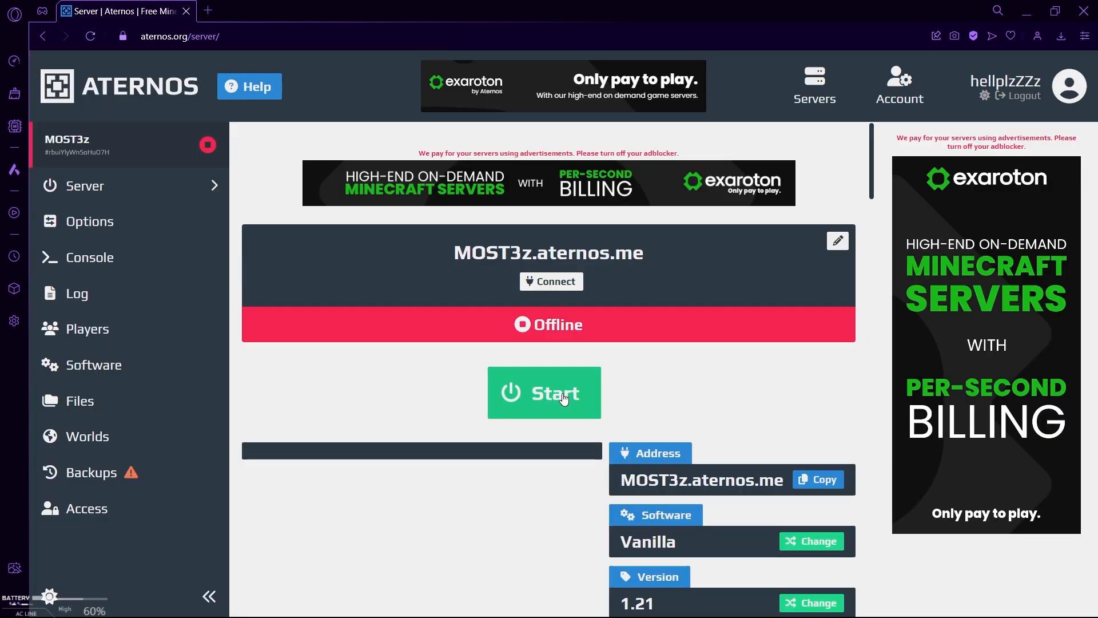
left_click(93, 364)
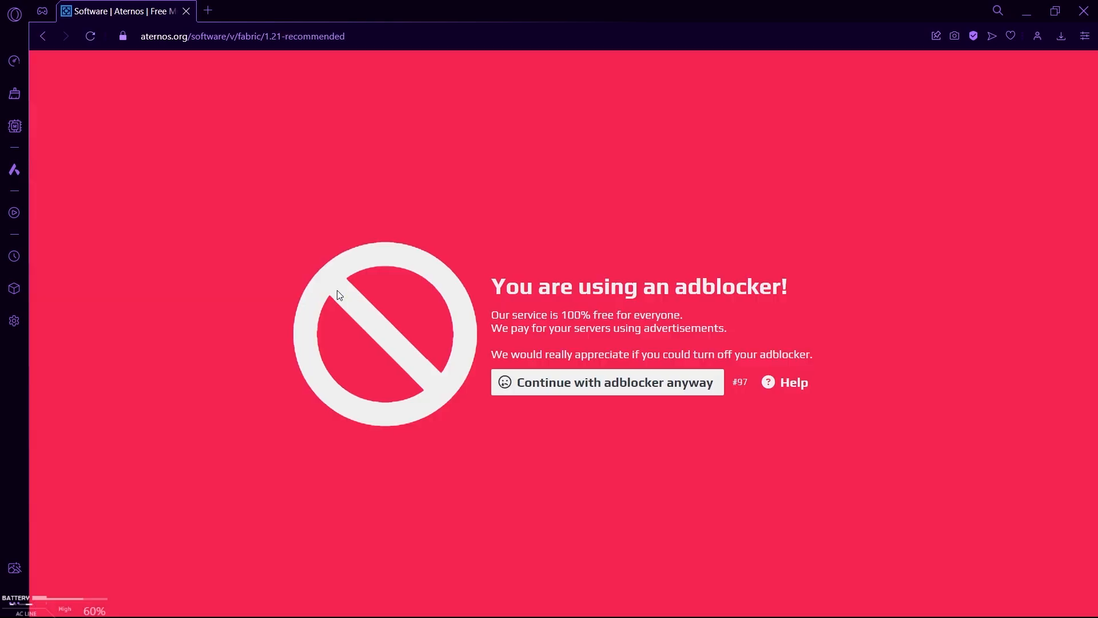
left_click(606, 382)
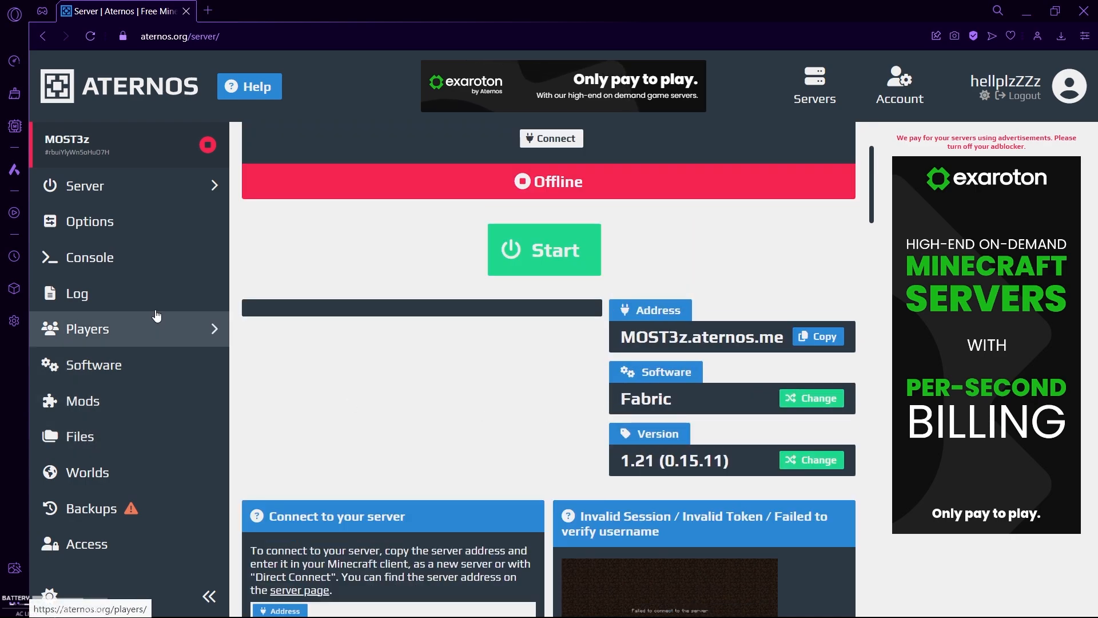
- Show the server's file list with config, mods, server.properties and world
left_click(79, 436)
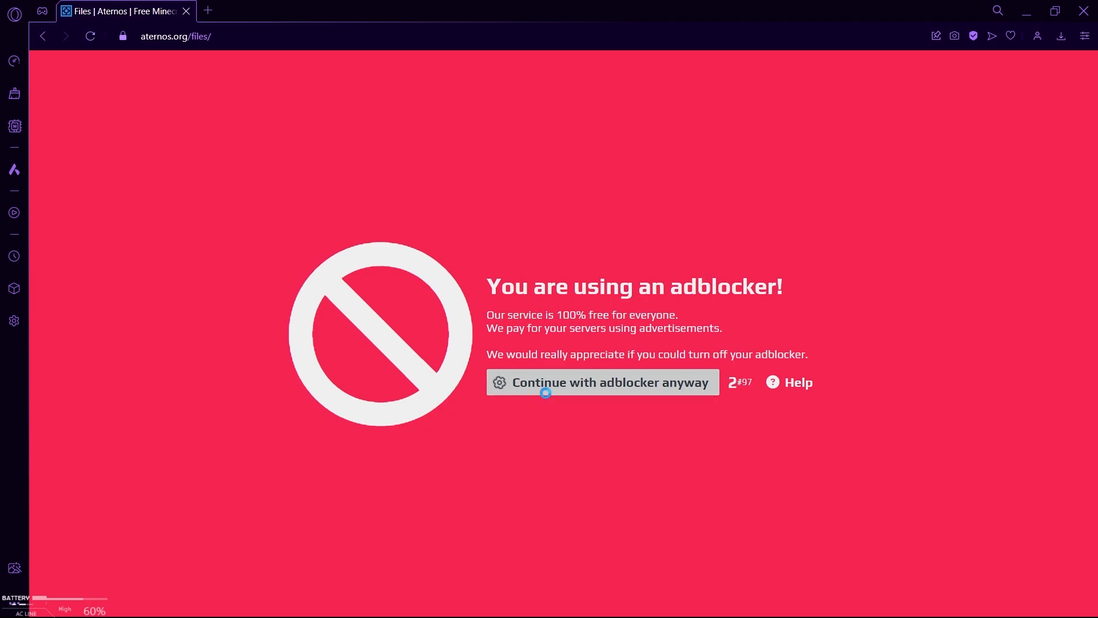
left_click(601, 382)
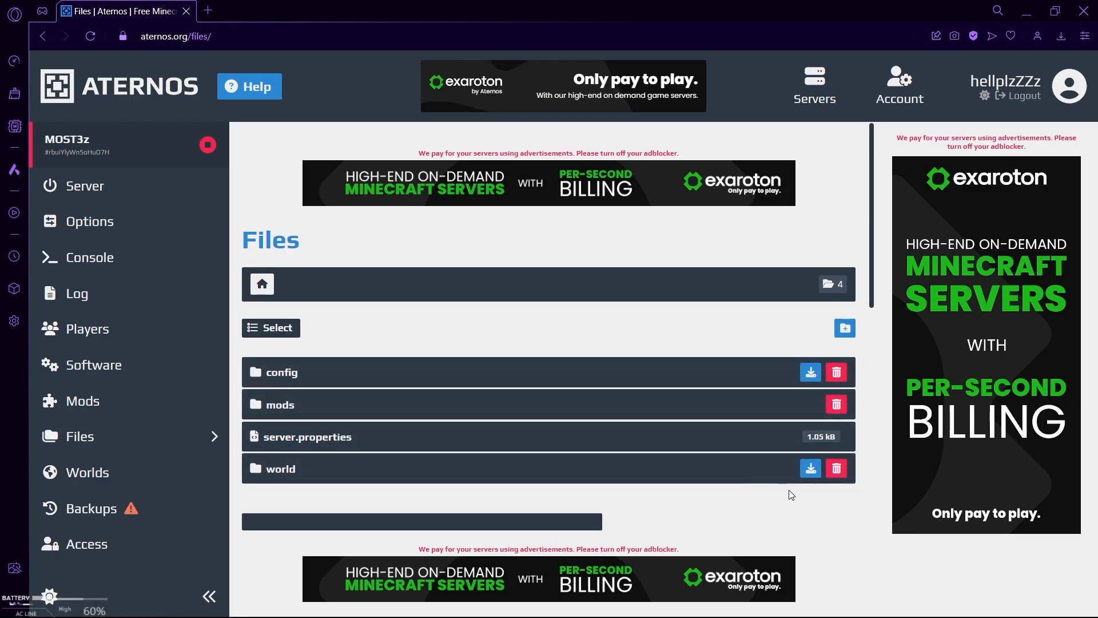
- Delete the server's world folder and recreate it as a new empty folder named world
left_click(835, 468)
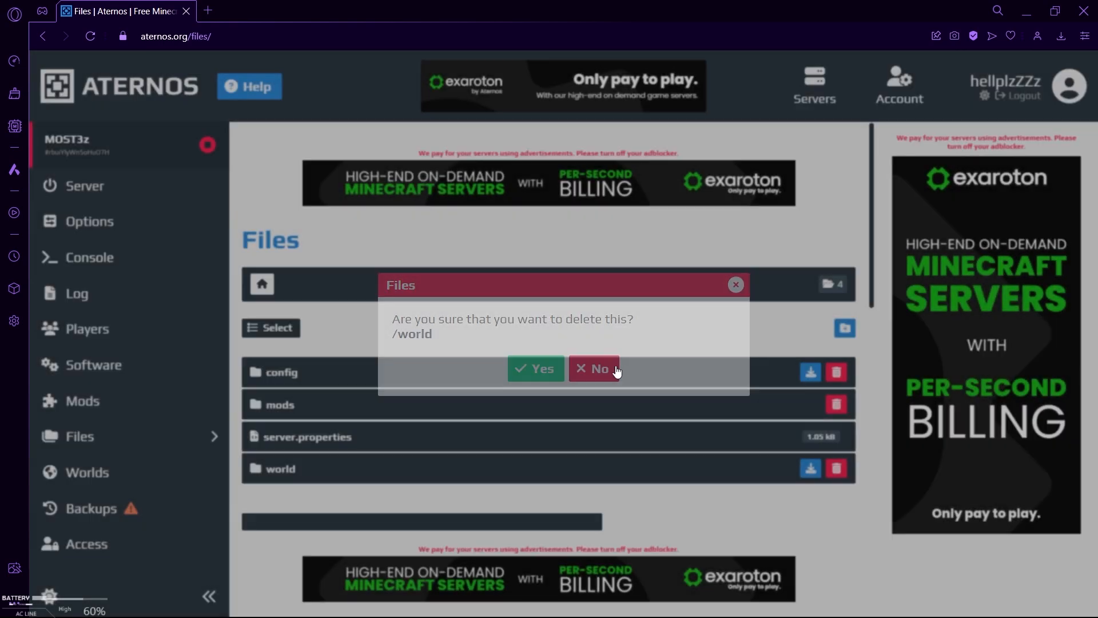
left_click(536, 368)
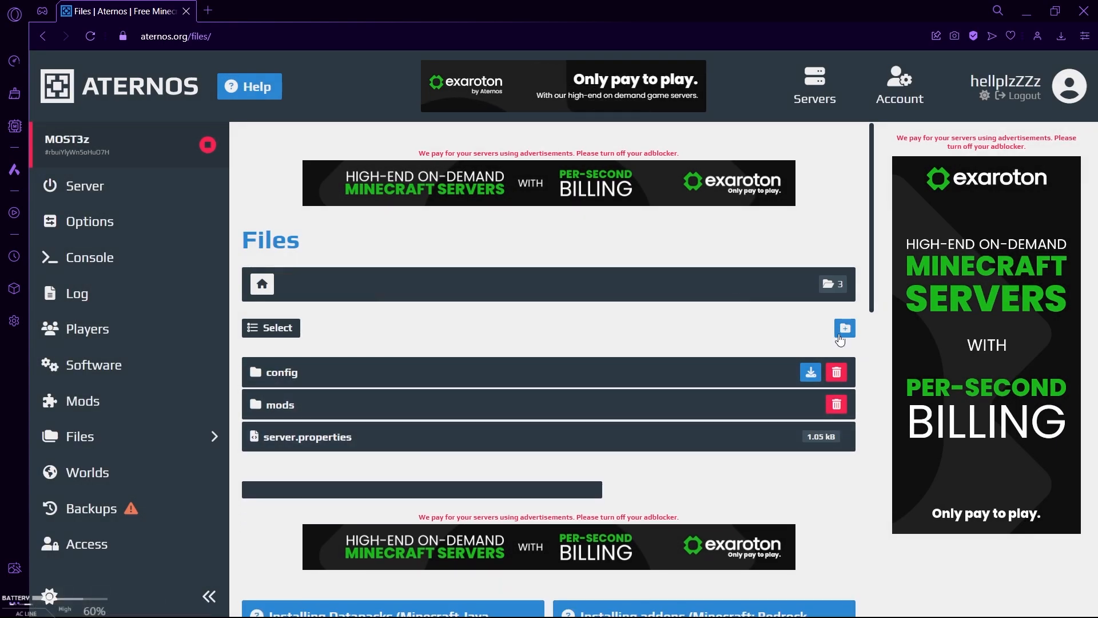
left_click(845, 328)
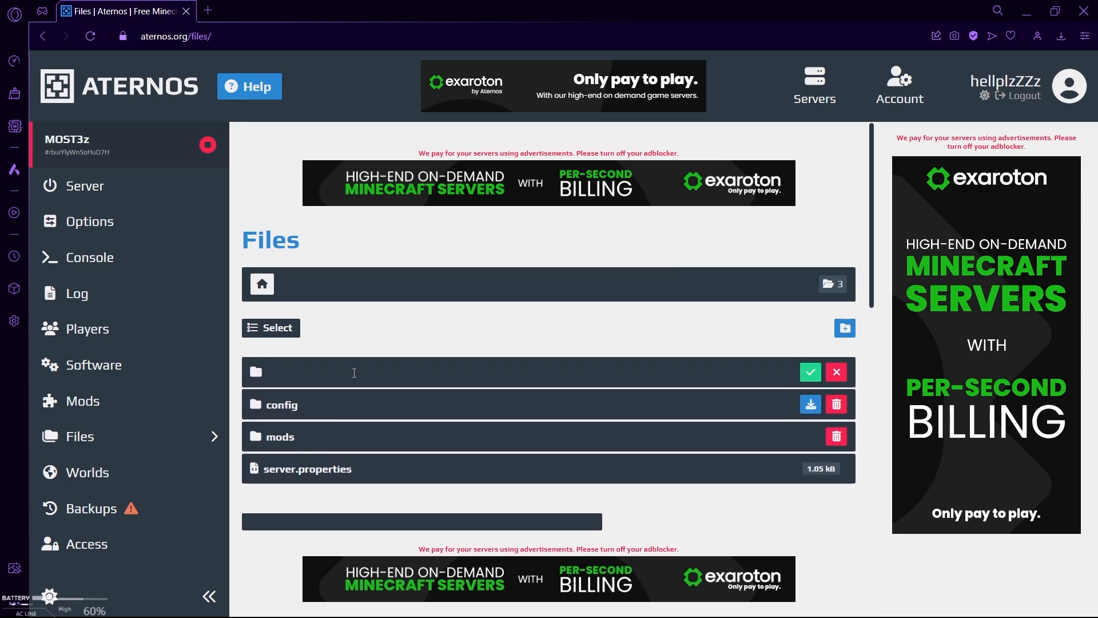
type("world")
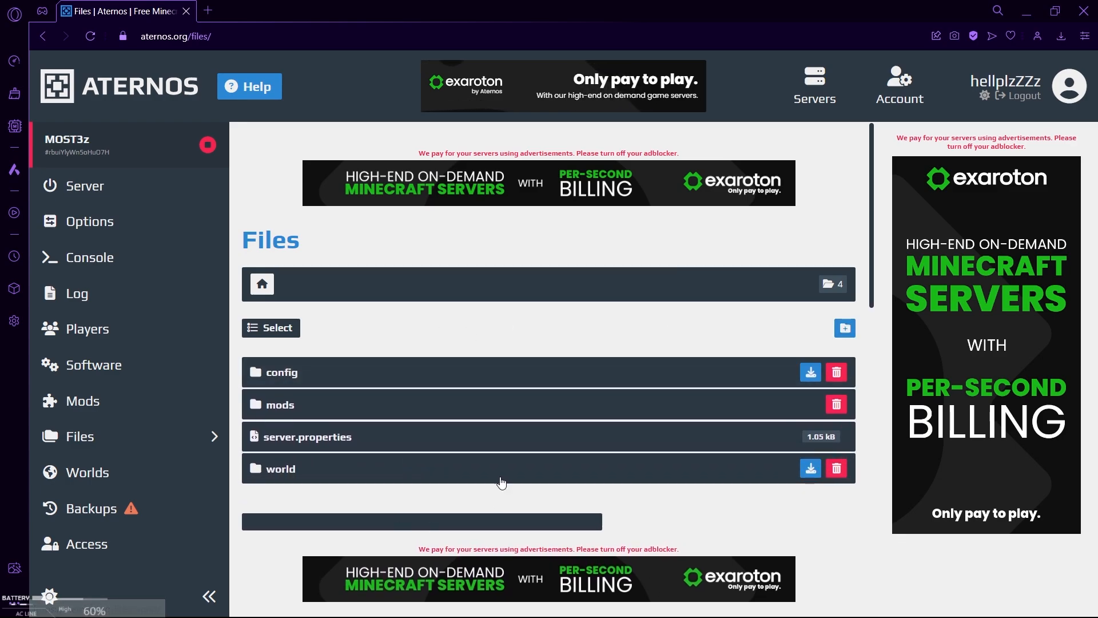
- Enter the empty world folder and return to the server overview
left_click(279, 468)
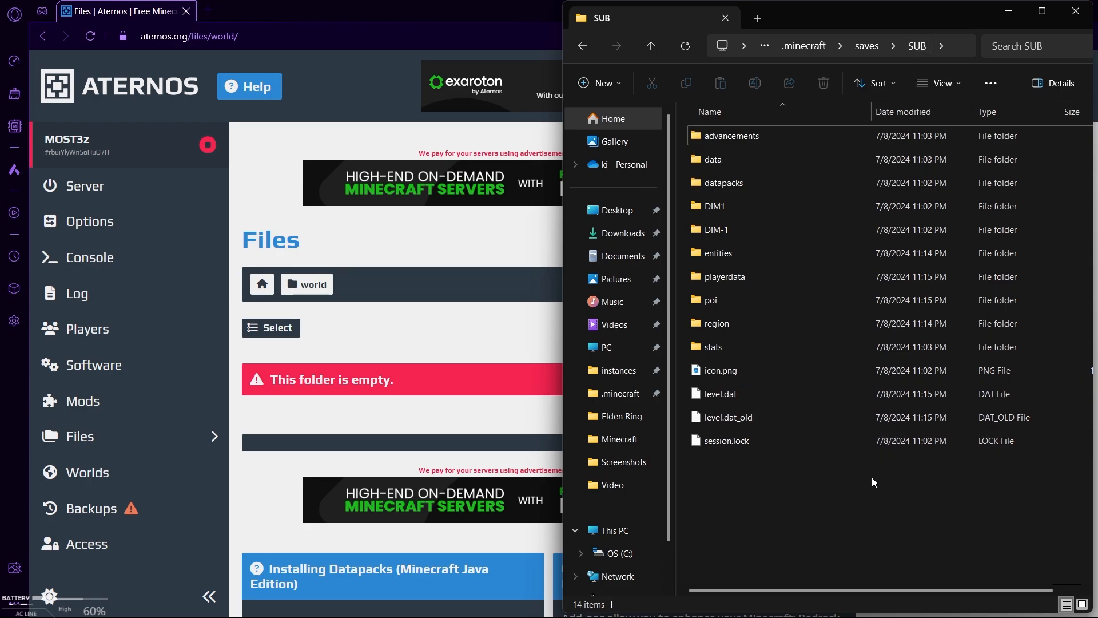
key("ctrl+a")
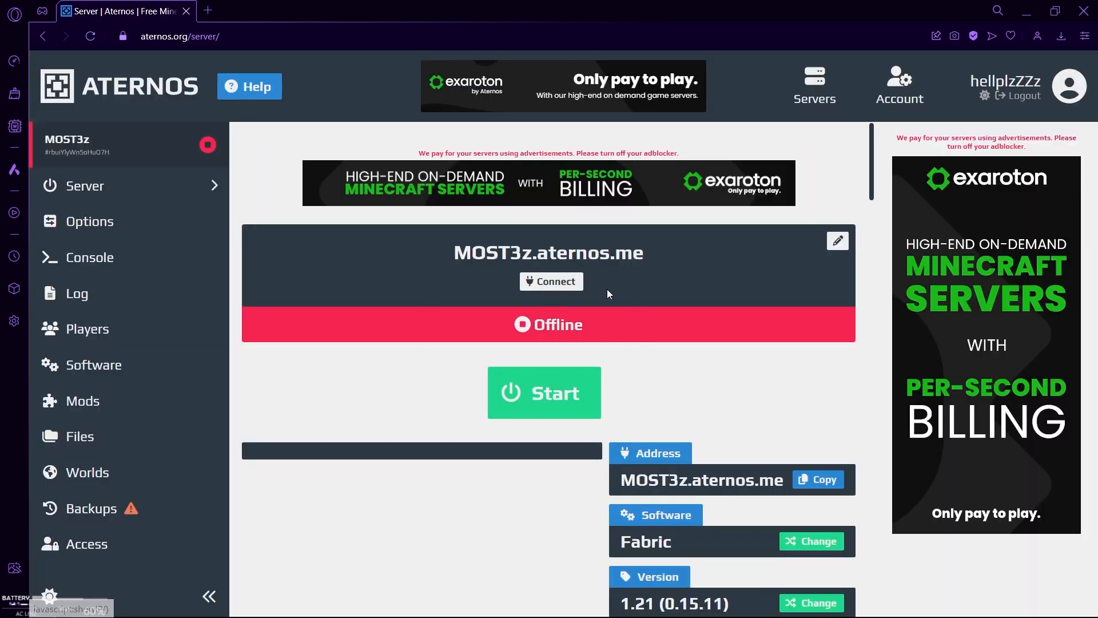
- Connect to the server, dismiss the options menu and fly above the forested hills
left_click(545, 392)
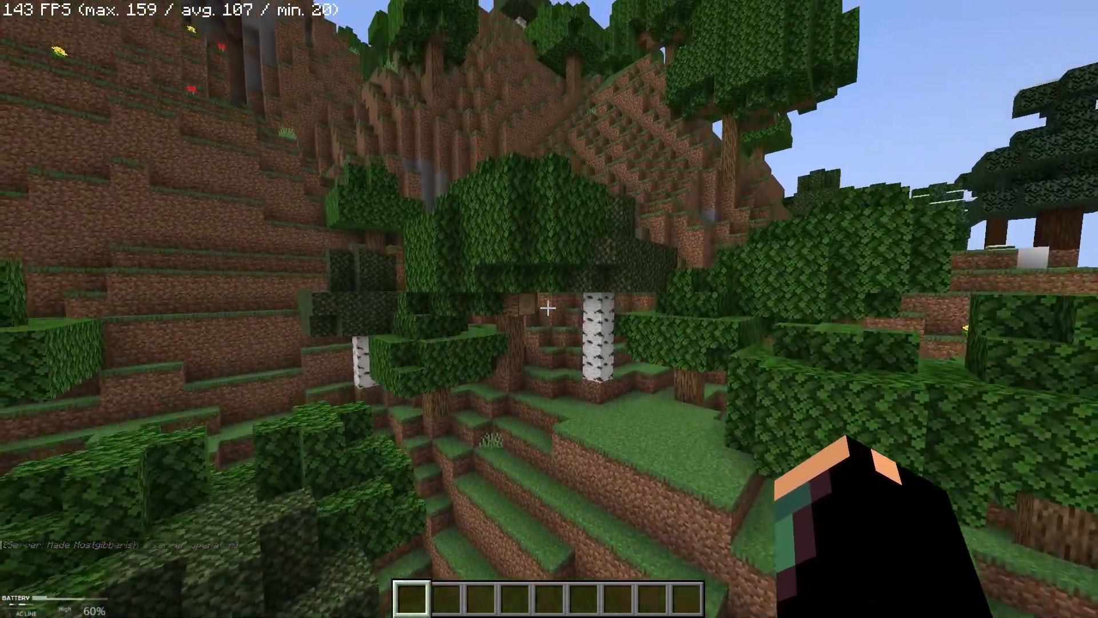
key("Escape")
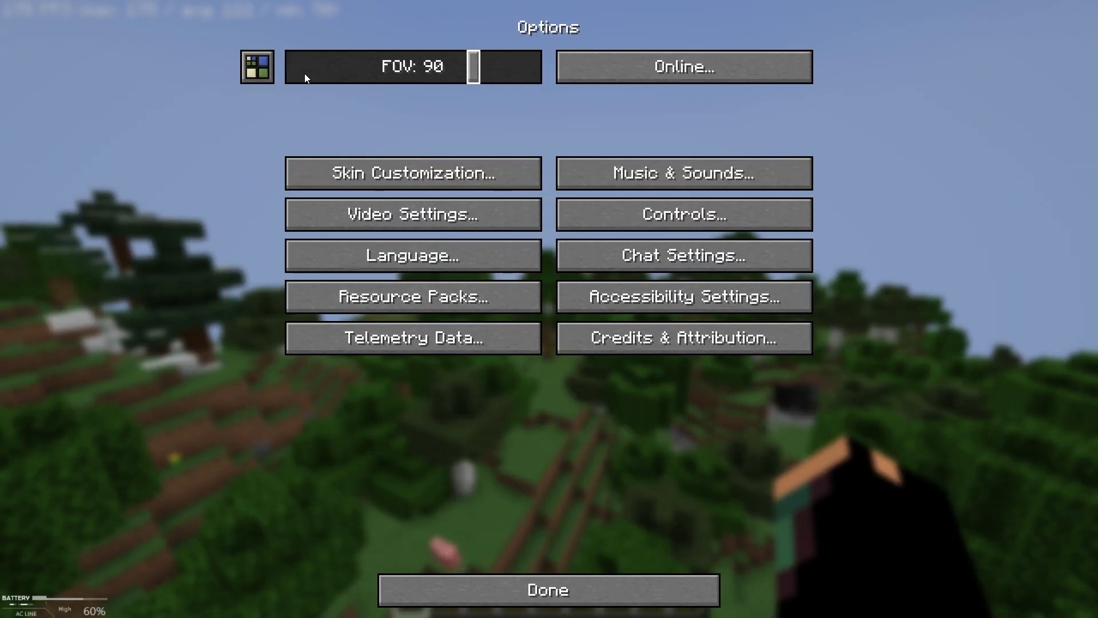
mouse_move(637, 581)
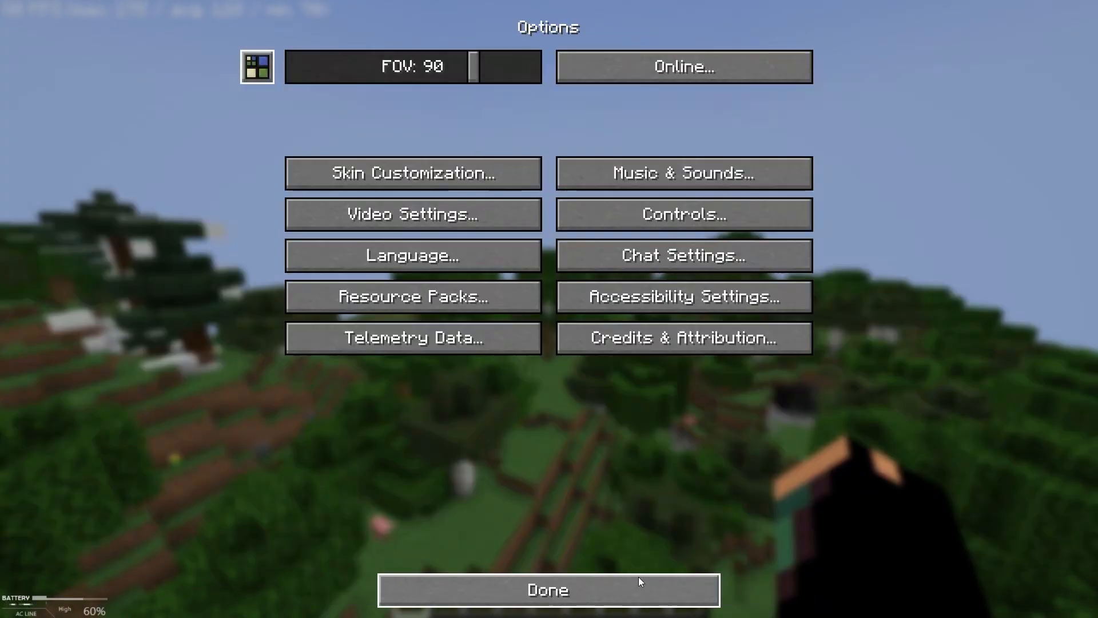
left_click(547, 590)
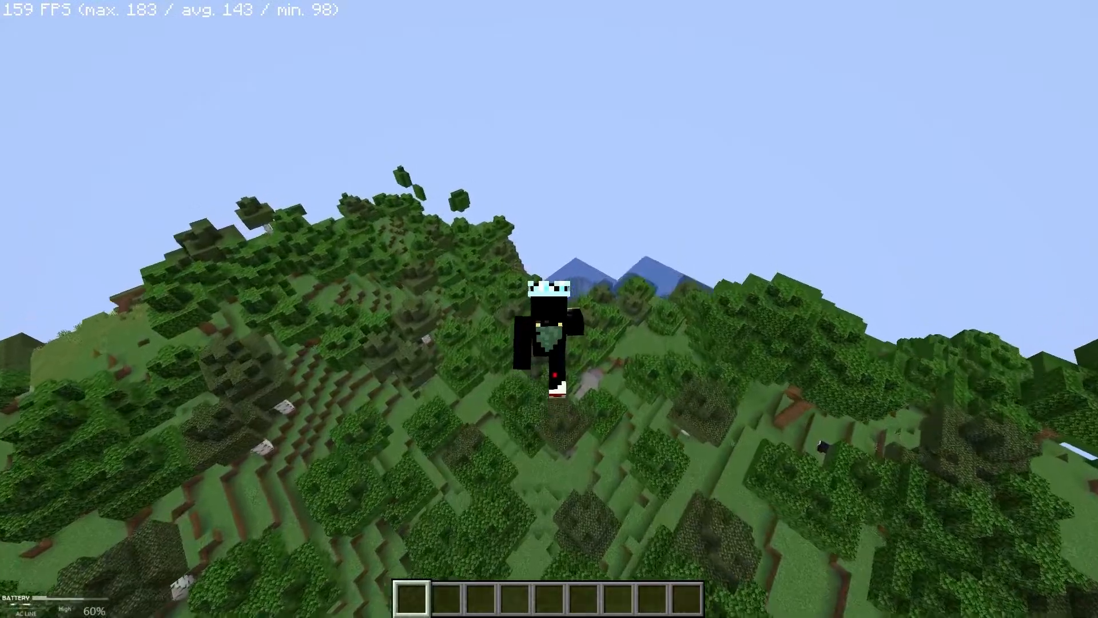
mouse_move(549, 309)
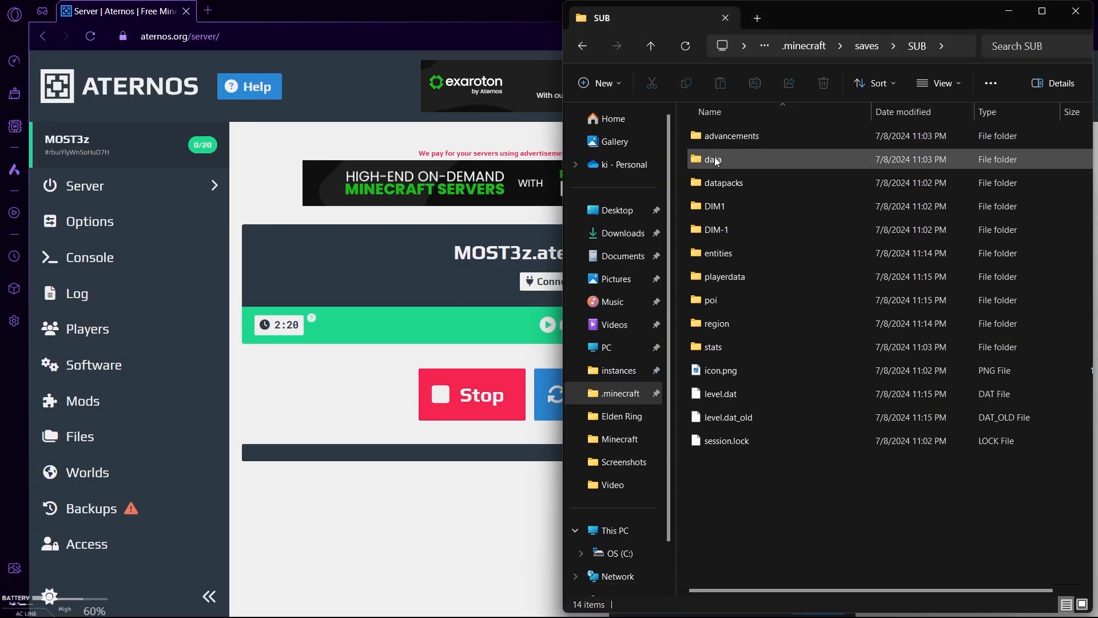
- Empty the ATERNOS+DH overworld folder in Distant_Horizons_server_data of its DistantHorizons files
left_click(651, 46)
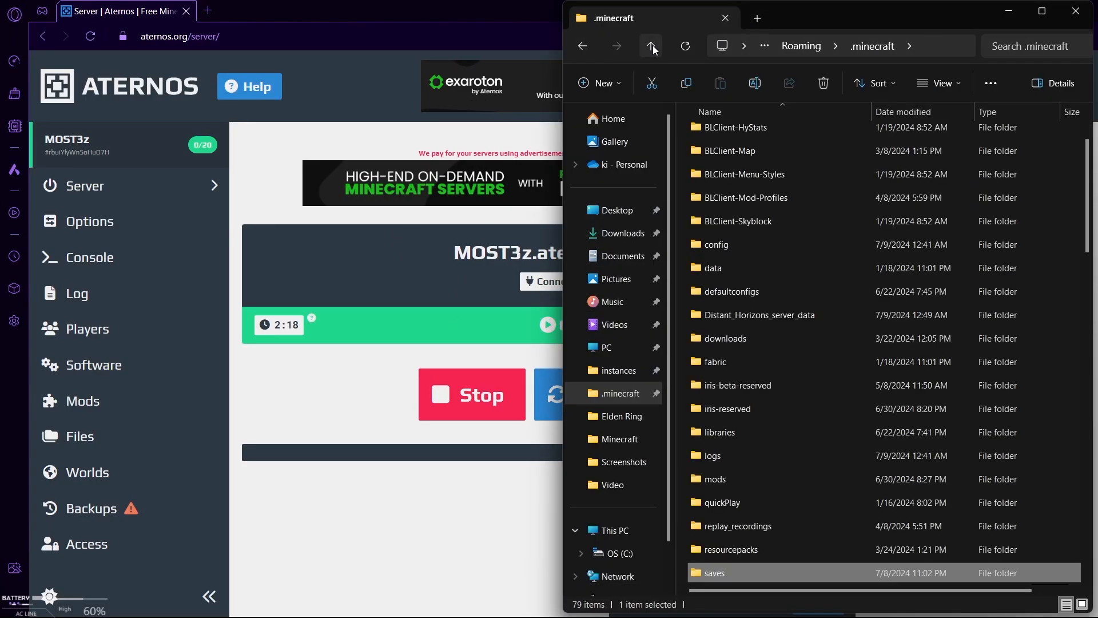
double_click(760, 314)
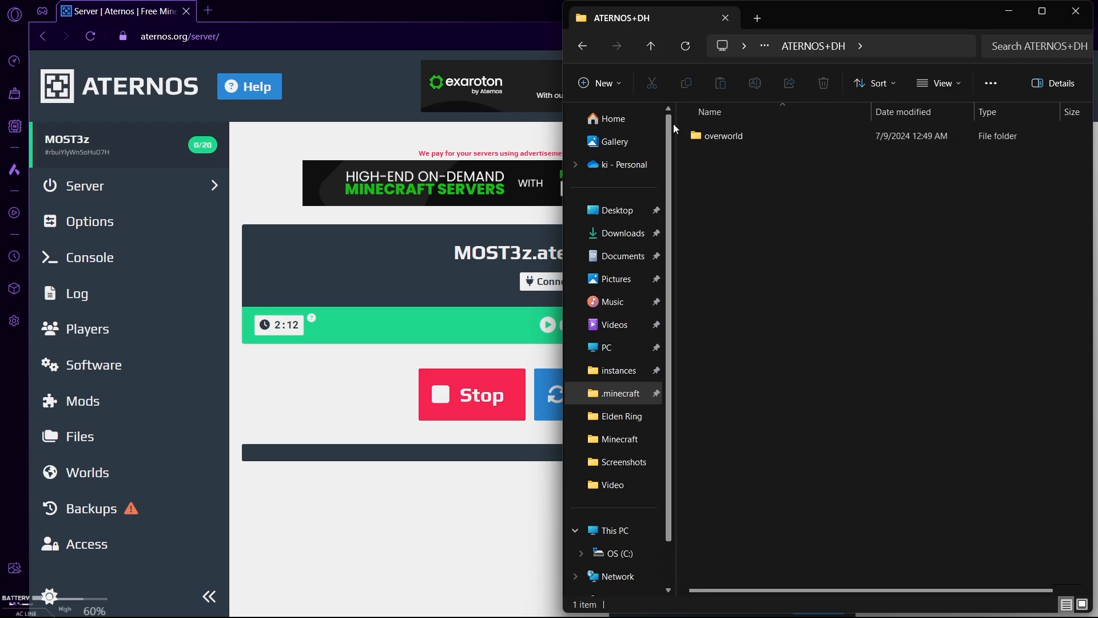
double_click(723, 135)
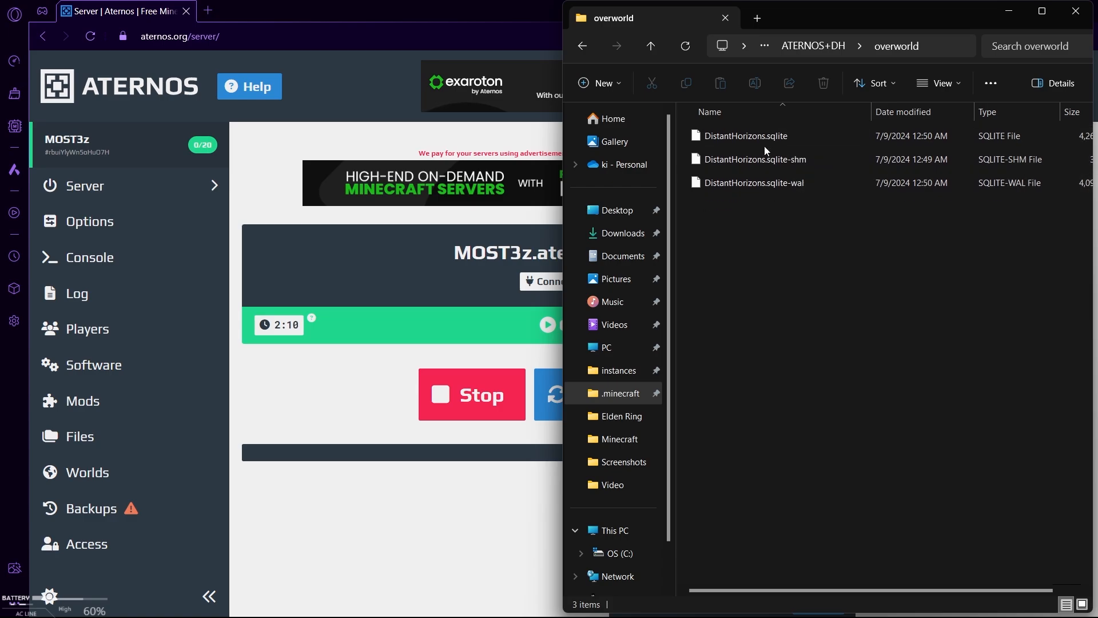
key("ctrl+a")
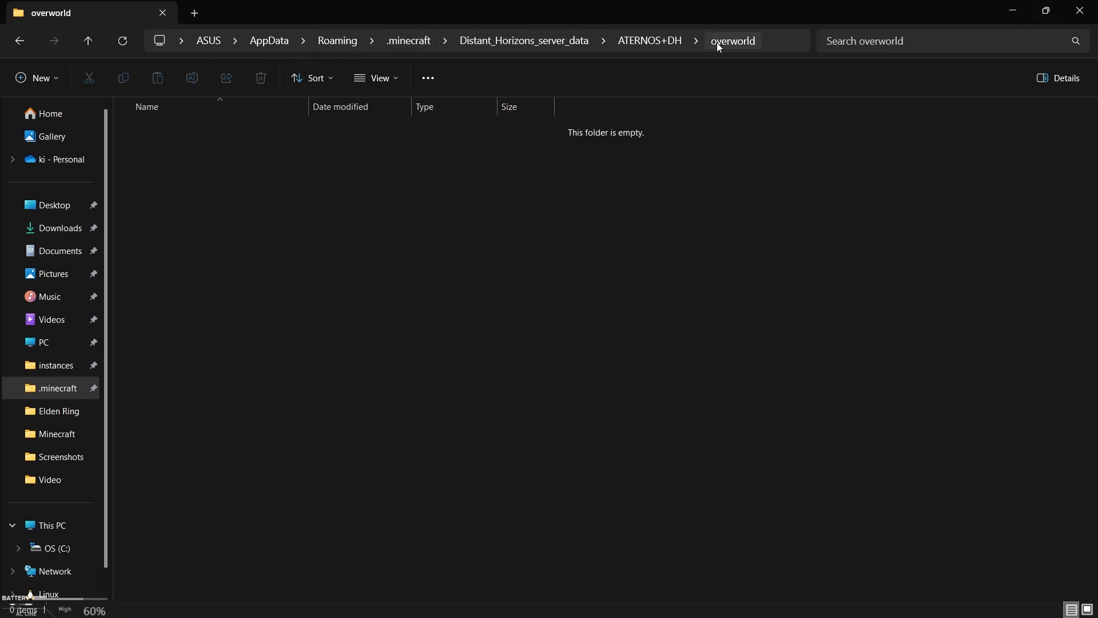
- Copy the three DistantHorizons files from saves > SUB > data into ATERNOS+DH's overworld folder
left_click(88, 40)
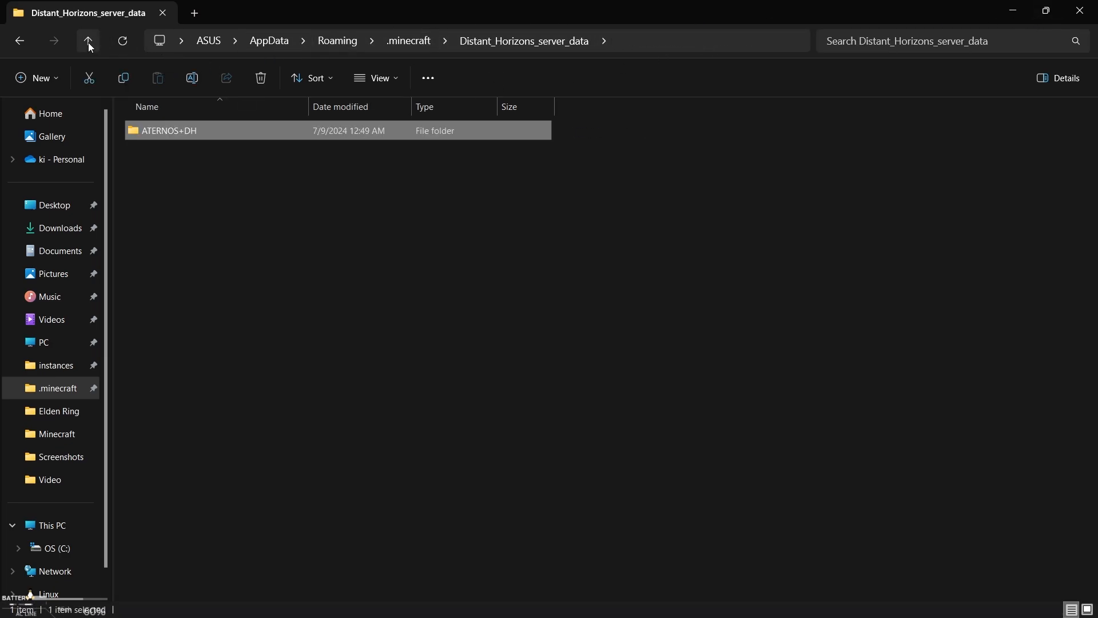
left_click(89, 41)
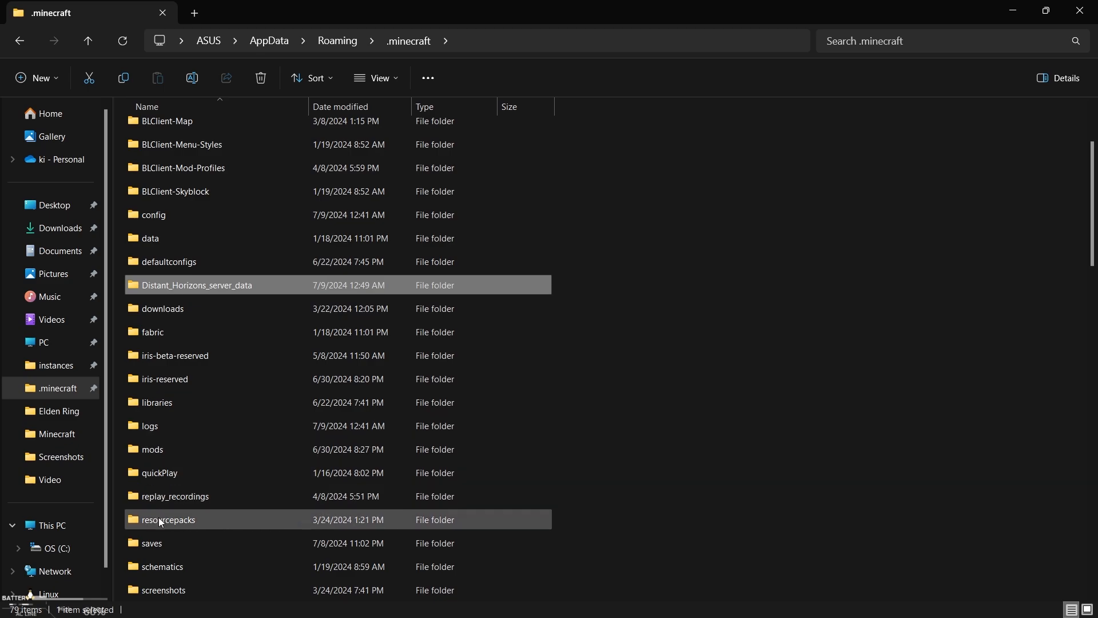
double_click(151, 542)
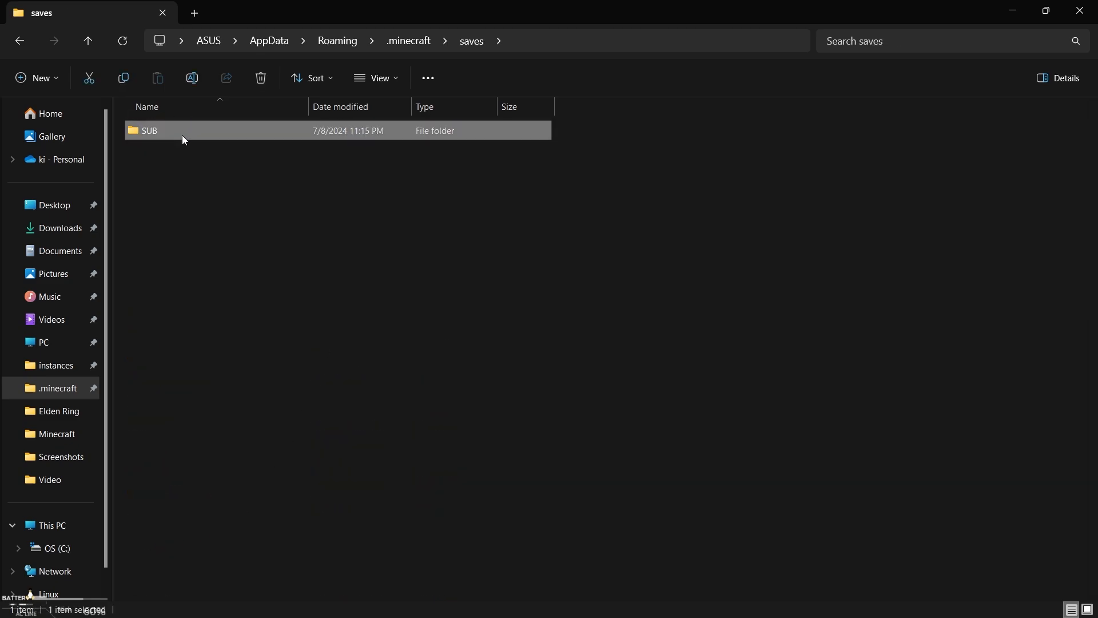
double_click(148, 131)
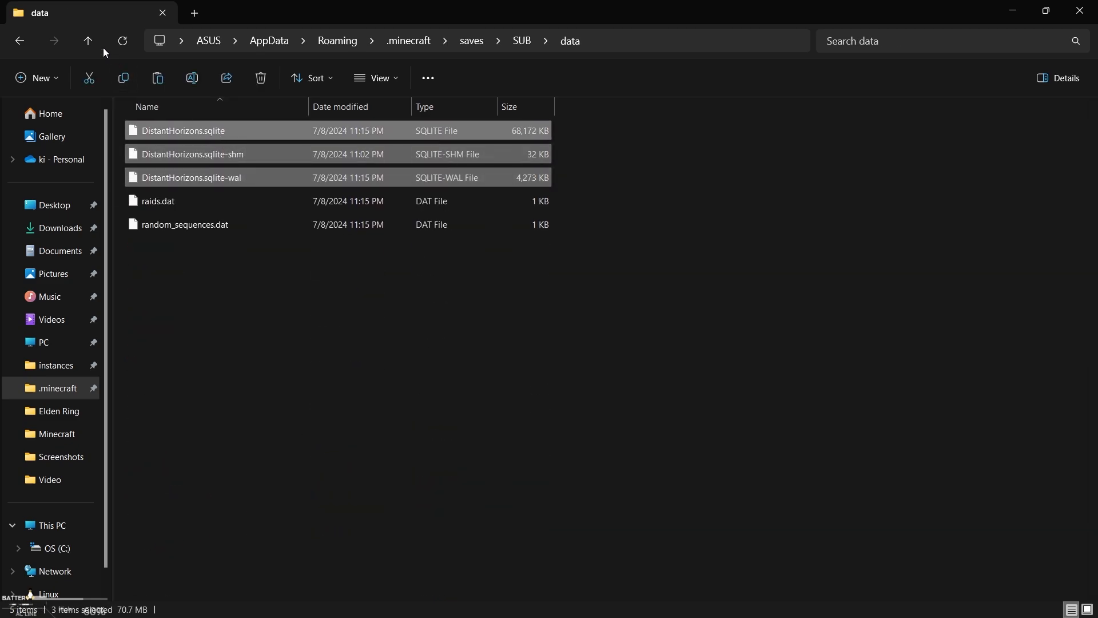
left_click(88, 42)
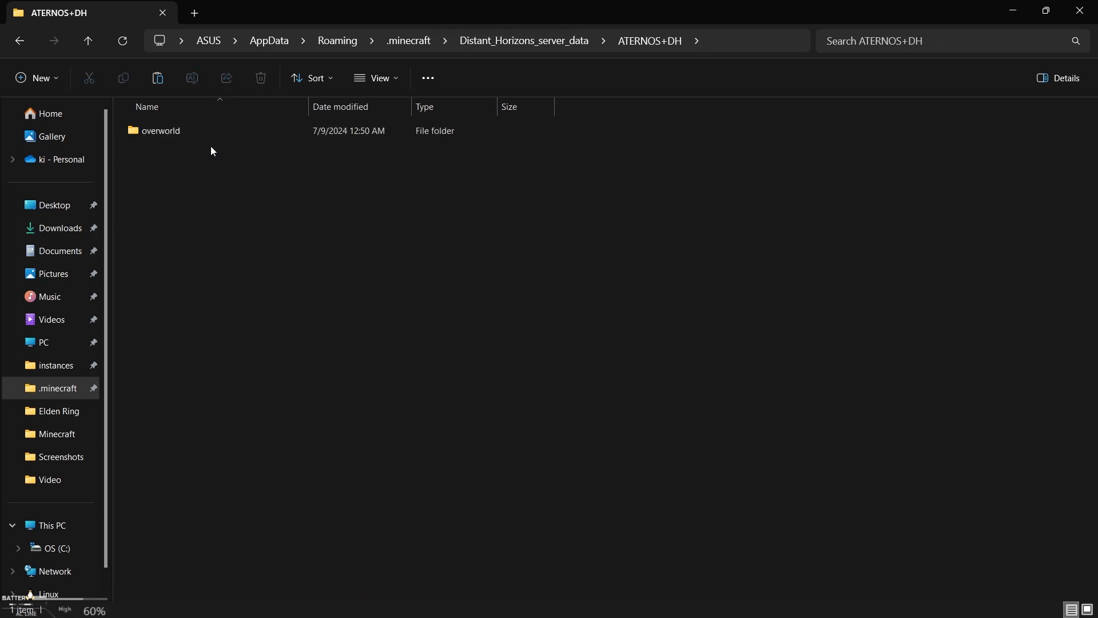
double_click(161, 131)
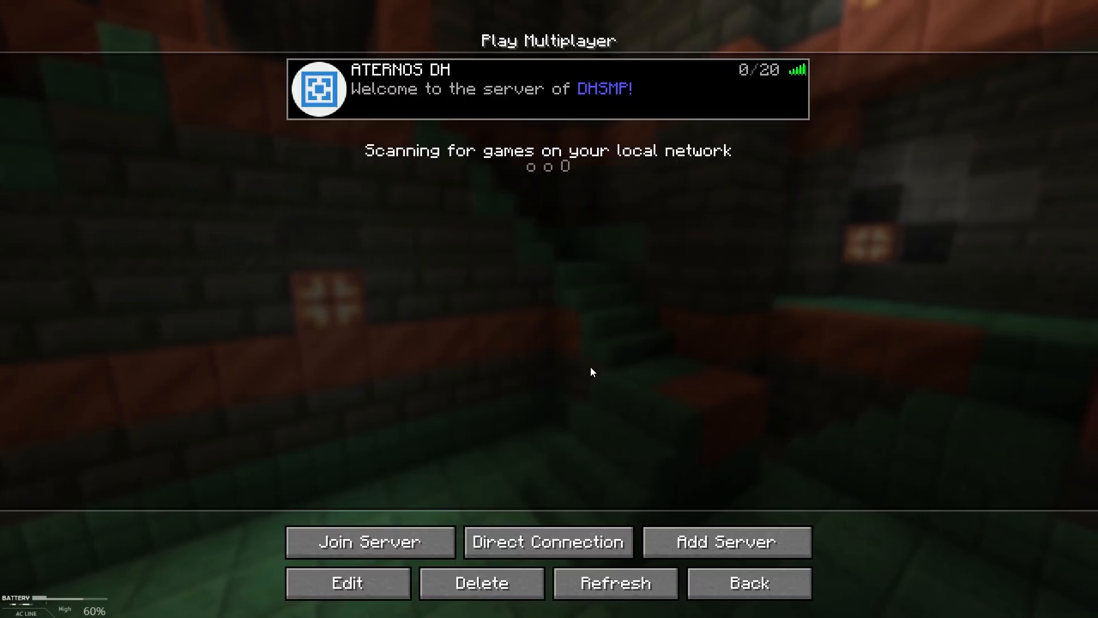
- Join the ATERNOS DH server and fly over cherry groves, a village and snowy mountains rendered as LODs
left_click(369, 541)
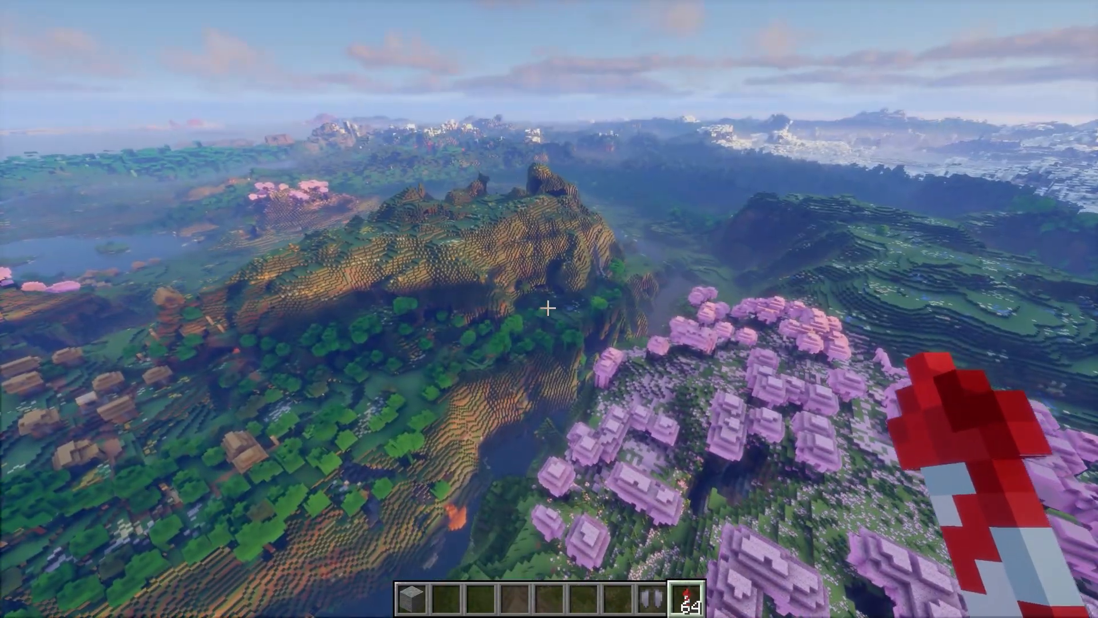
mouse_move(549, 309)
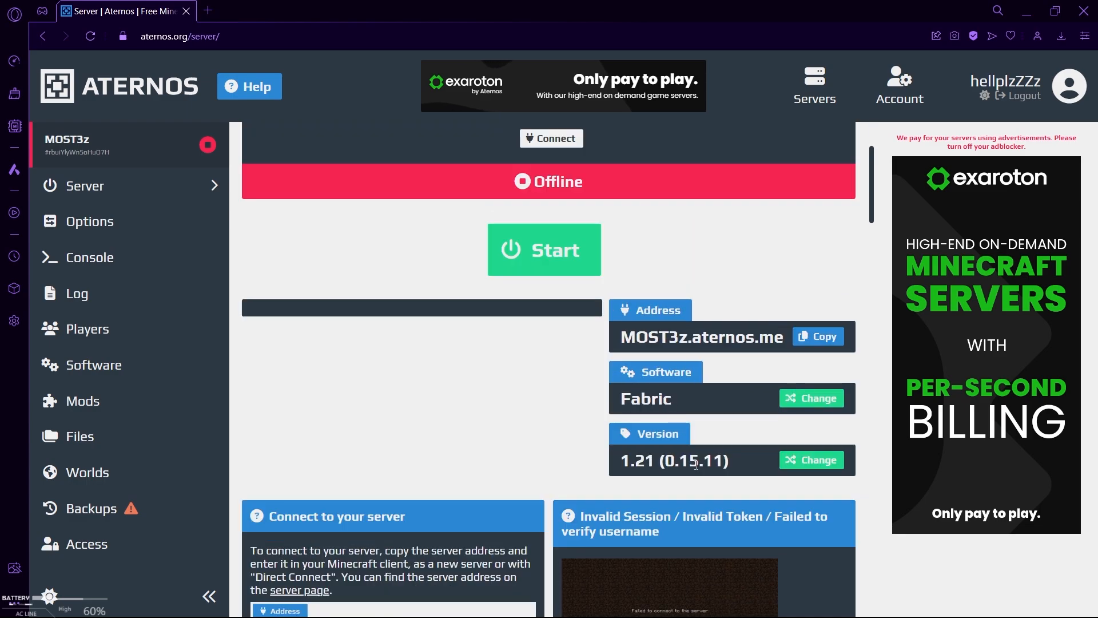
- Install the Chunky 1.4.16 mod with its required Fabric API on the MOST3z server
left_click(543, 249)
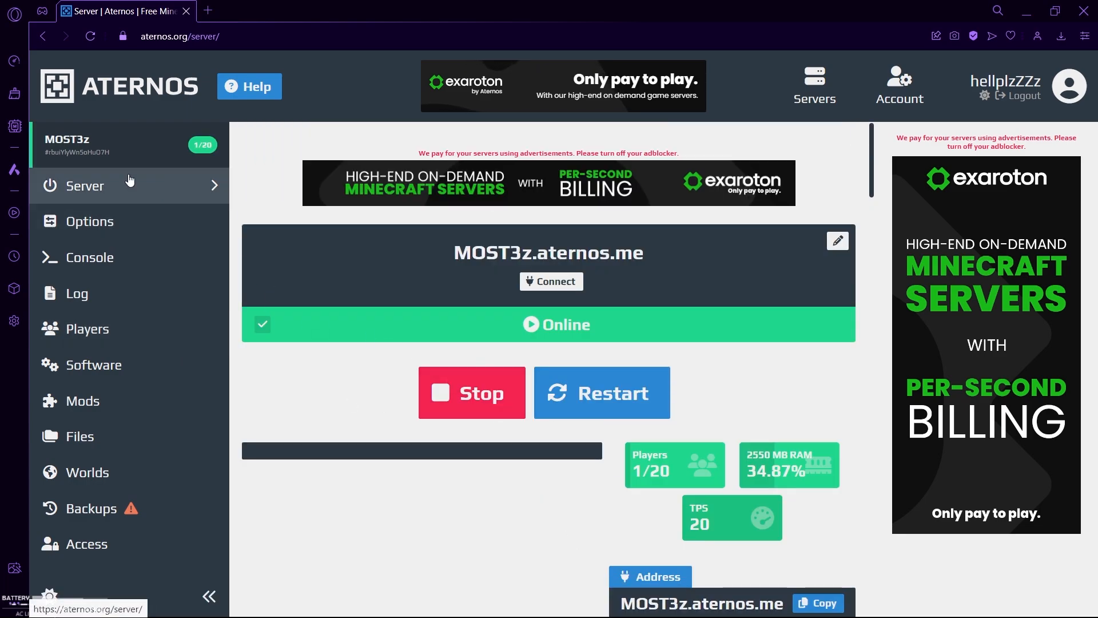
mouse_move(116, 185)
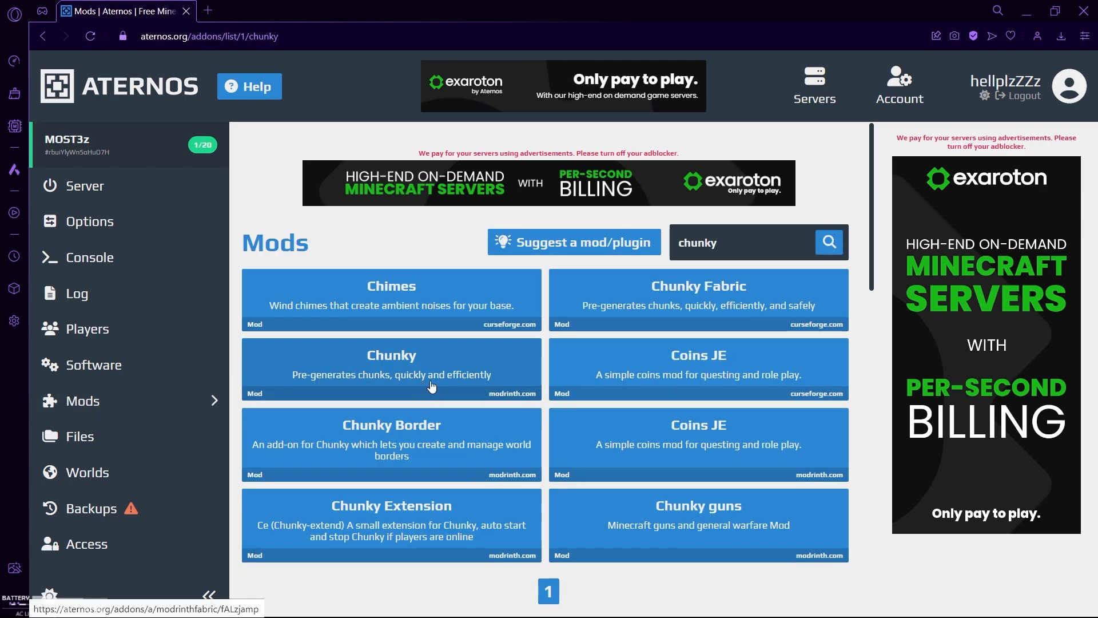
left_click(391, 370)
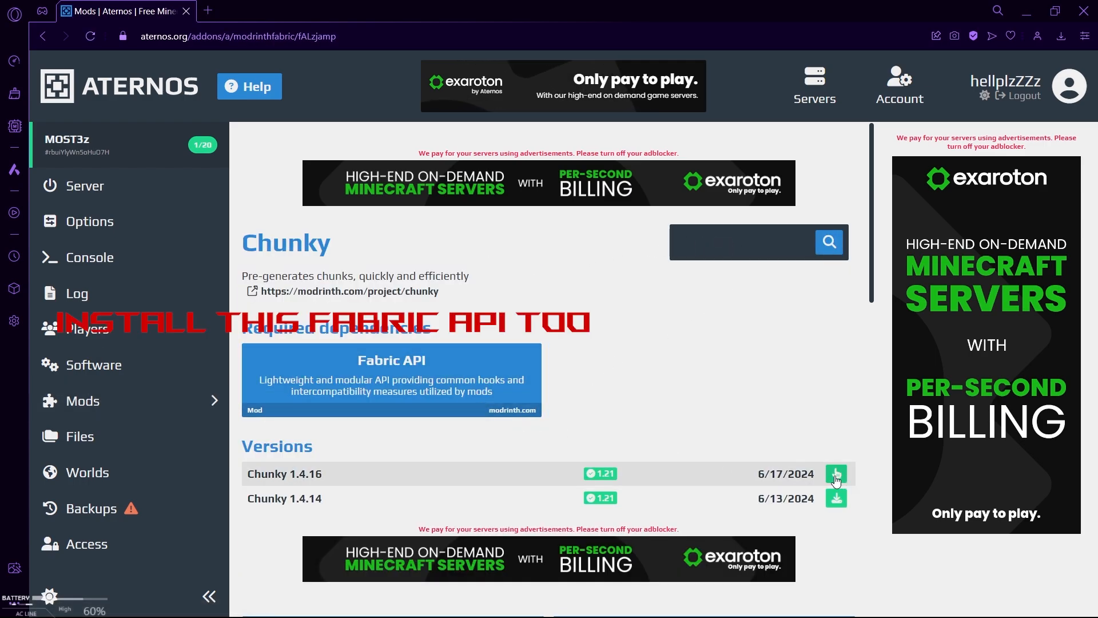
left_click(835, 474)
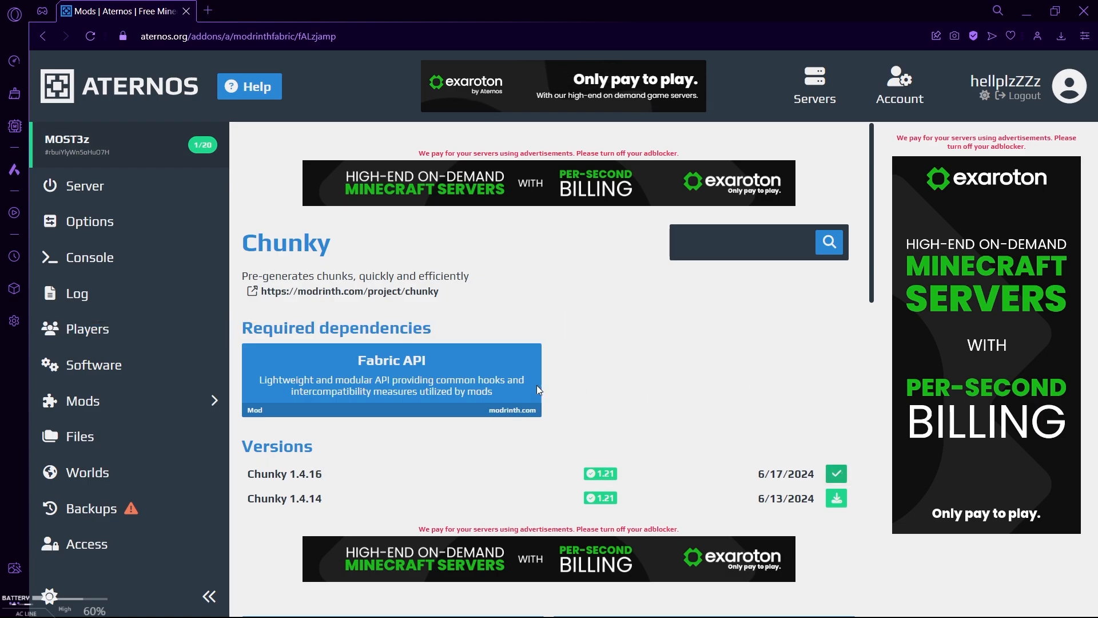
left_click(392, 379)
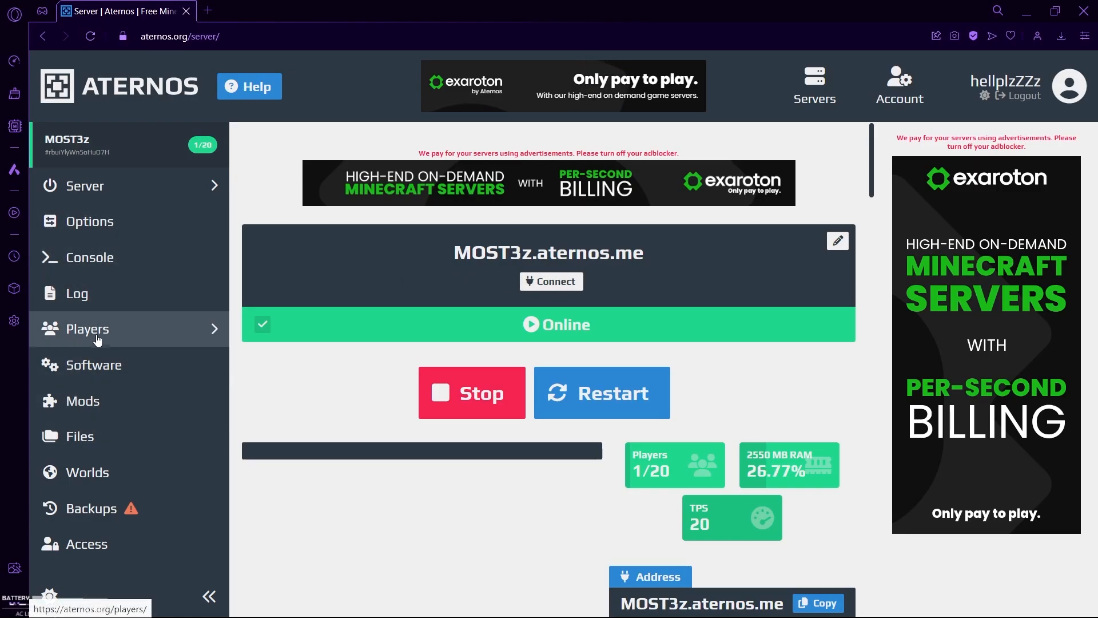
- Run the op command for the player, then '/chunky start' in the server console
left_click(89, 329)
type("/op most")
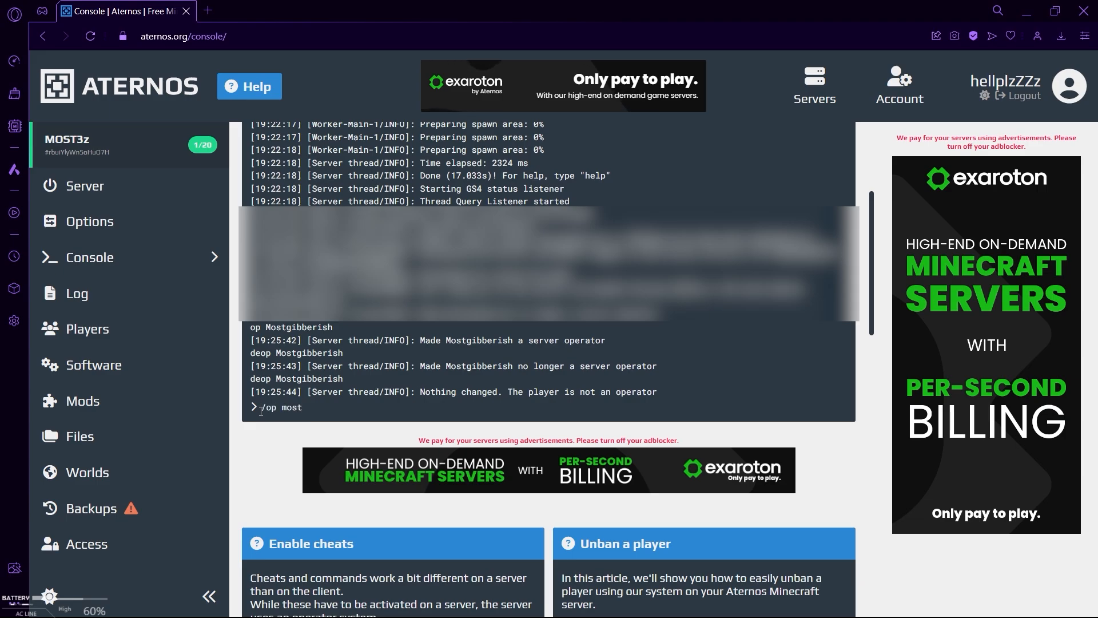
key("enter")
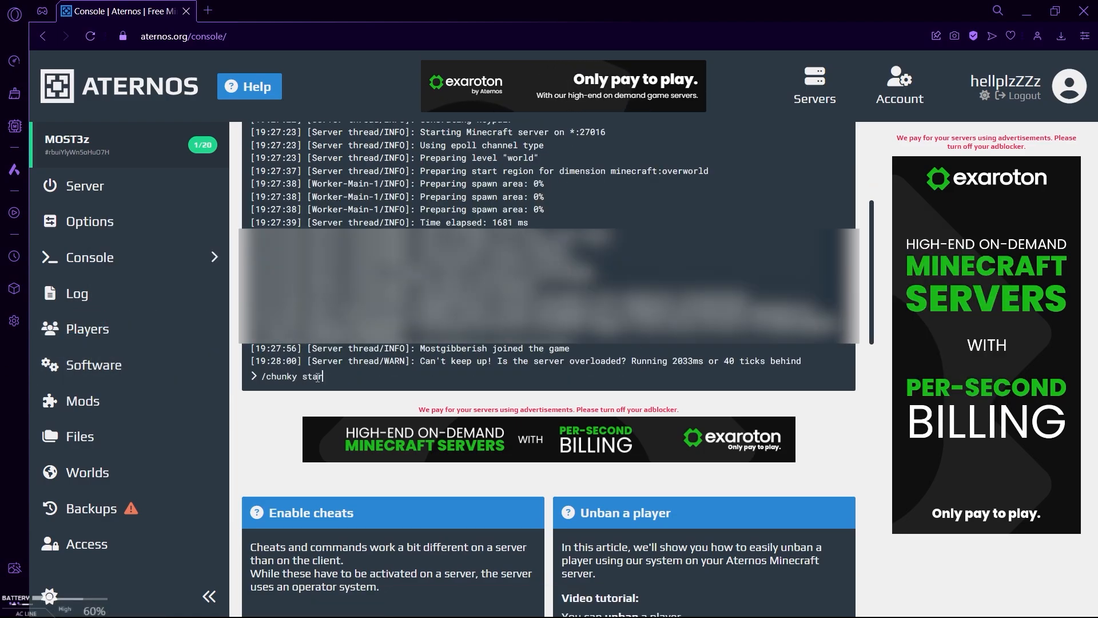
key("Backspace")
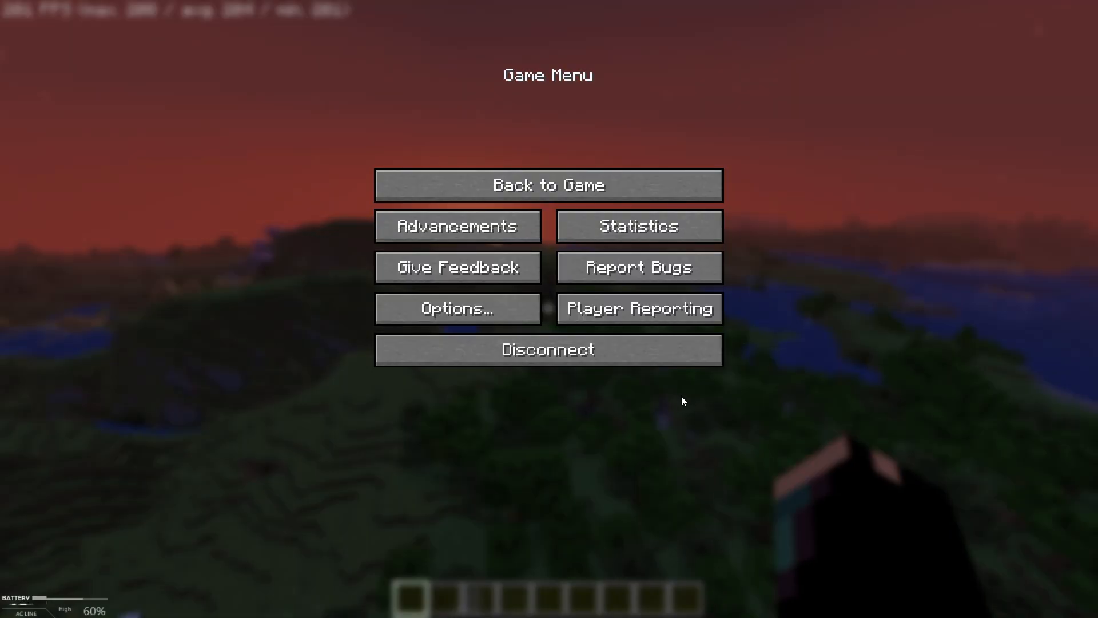
- Leave the server, load the singleplayer world and start a radius-1000 Chunky task at its centre
left_click(548, 184)
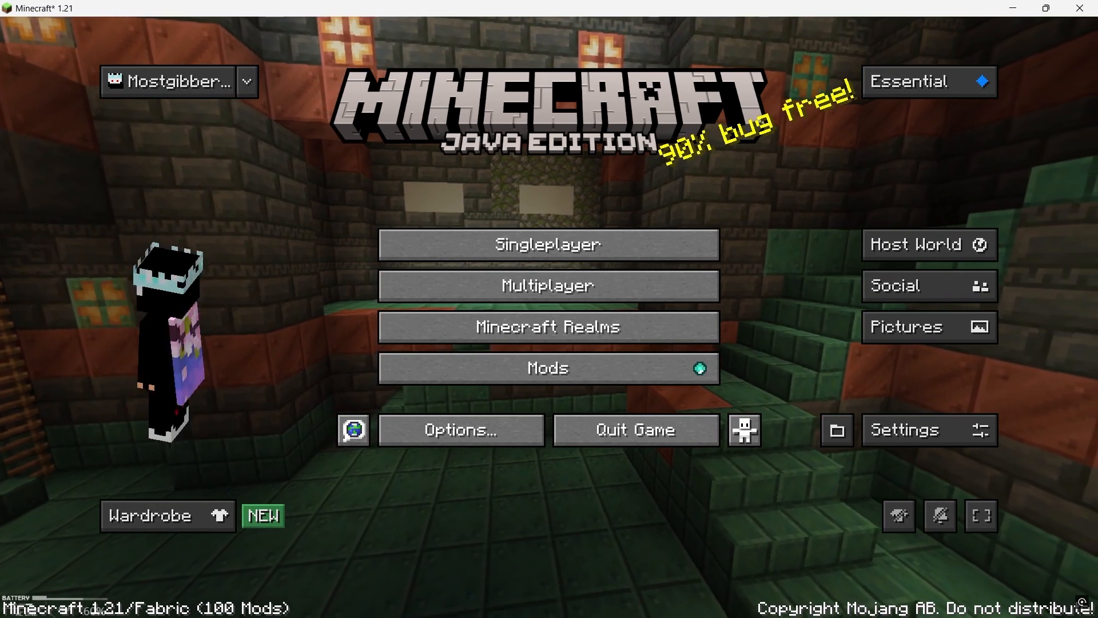
left_click(548, 244)
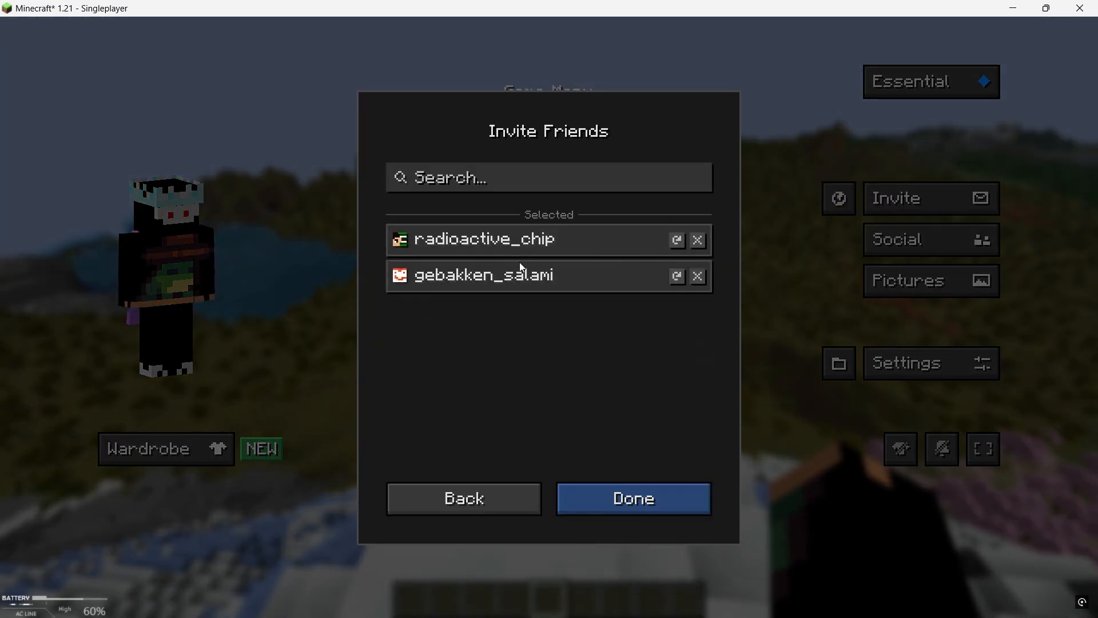
left_click(631, 498)
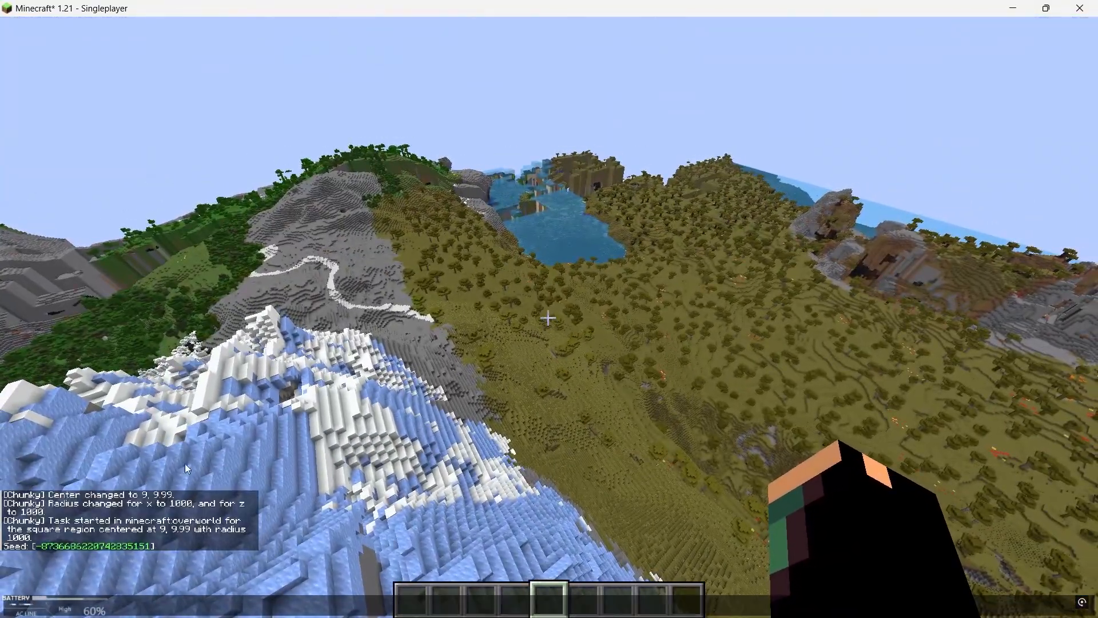
key("Escape")
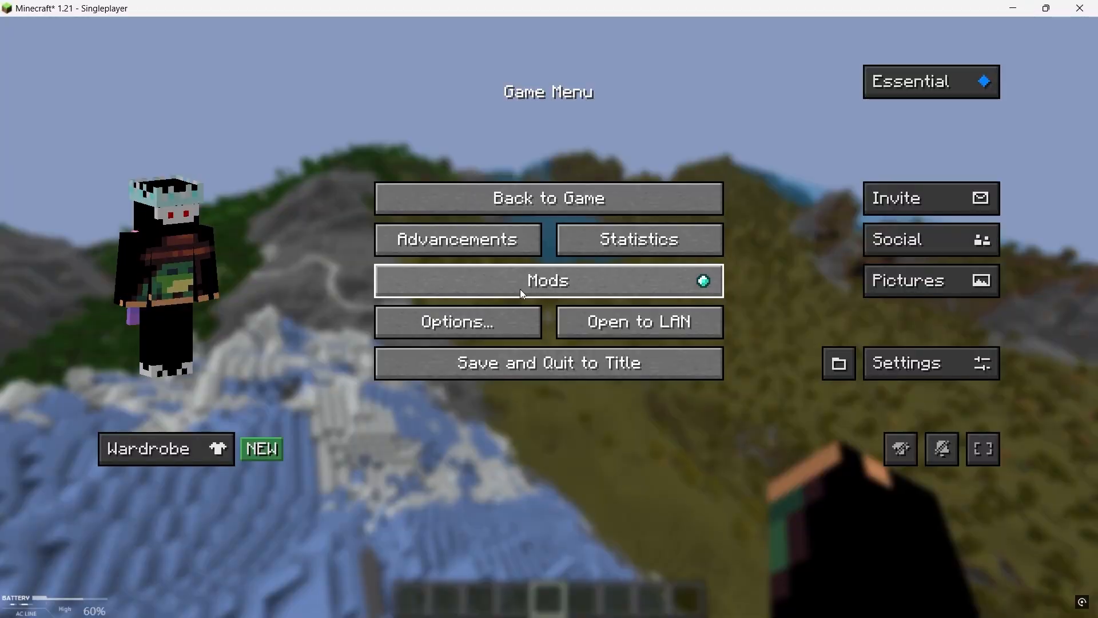
left_click(548, 281)
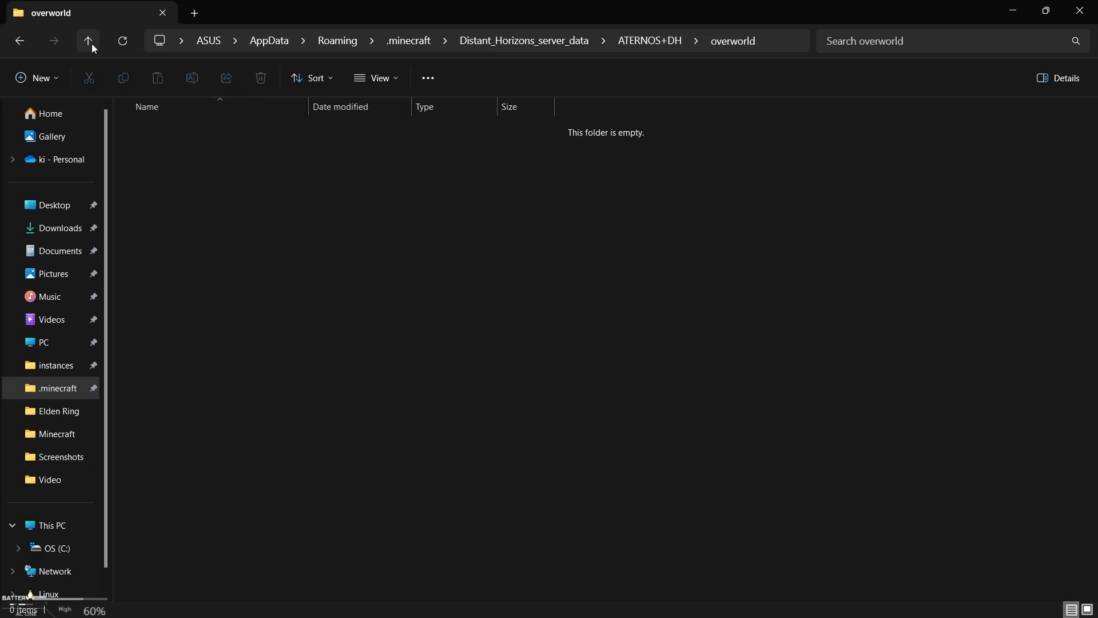
- Copy the SUB world's three DistantHorizons files and head into Distant_Horizons_server_data > ATERNOS+DH > overworld
left_click(88, 41)
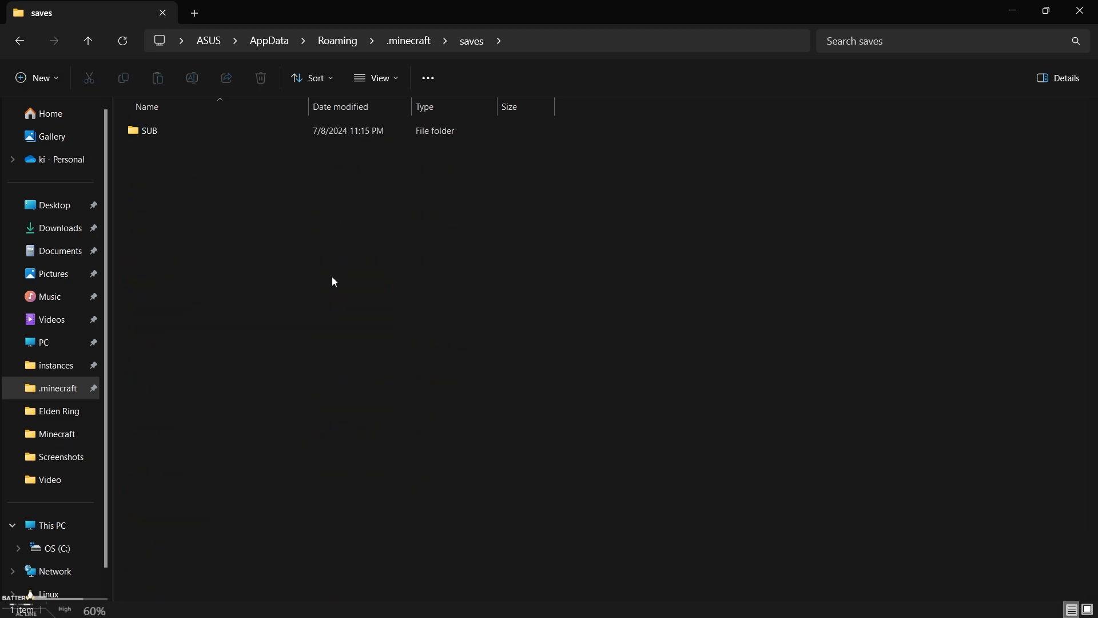
double_click(149, 131)
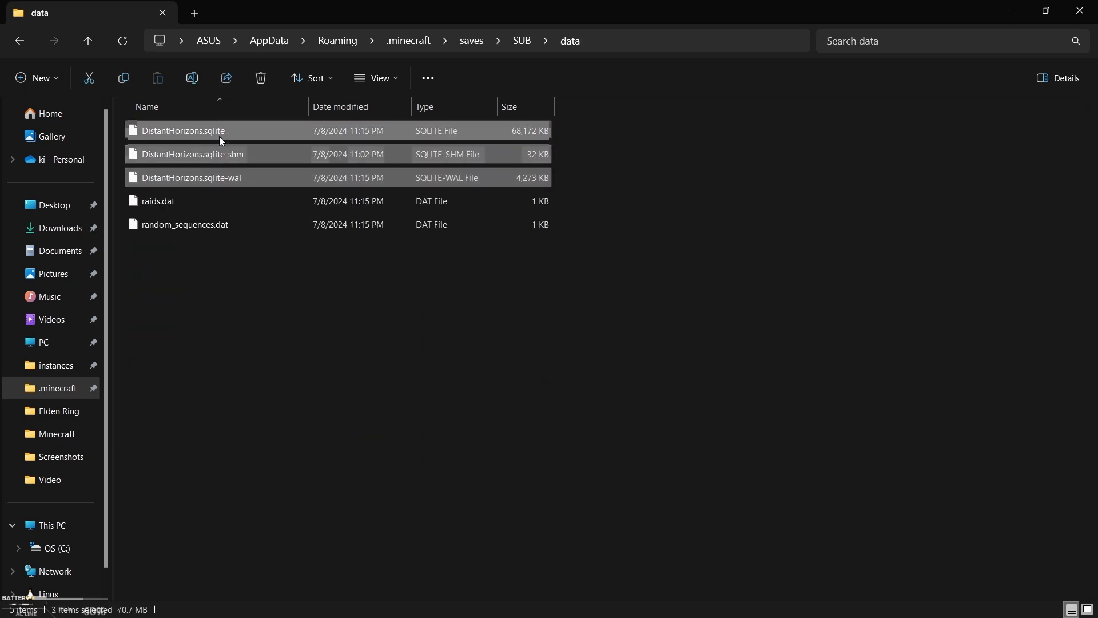
left_click(89, 41)
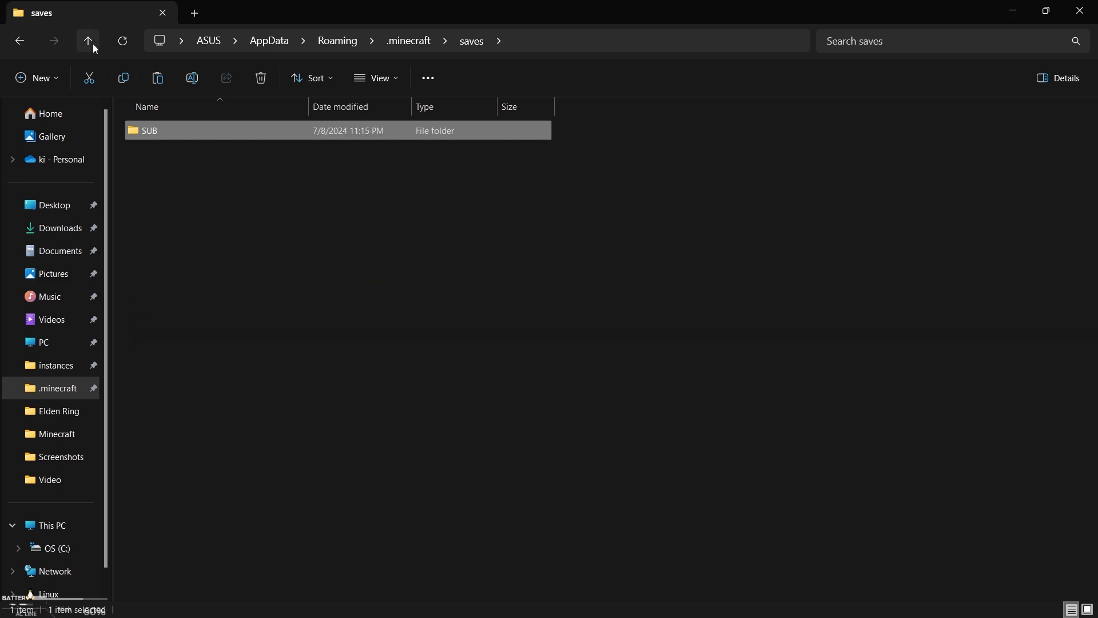
left_click(88, 41)
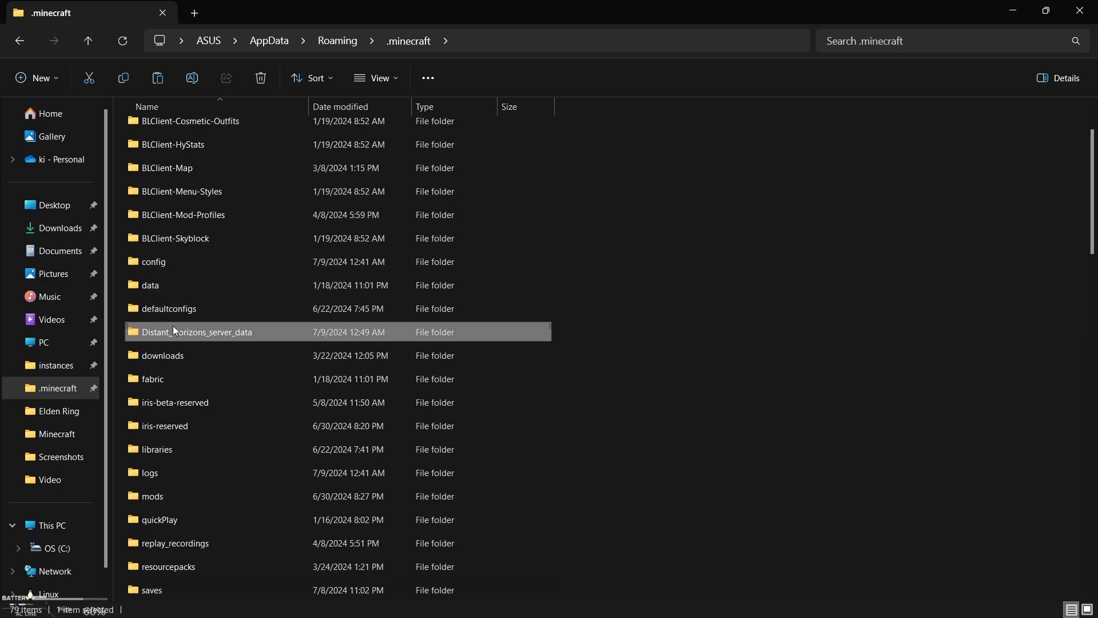
double_click(197, 332)
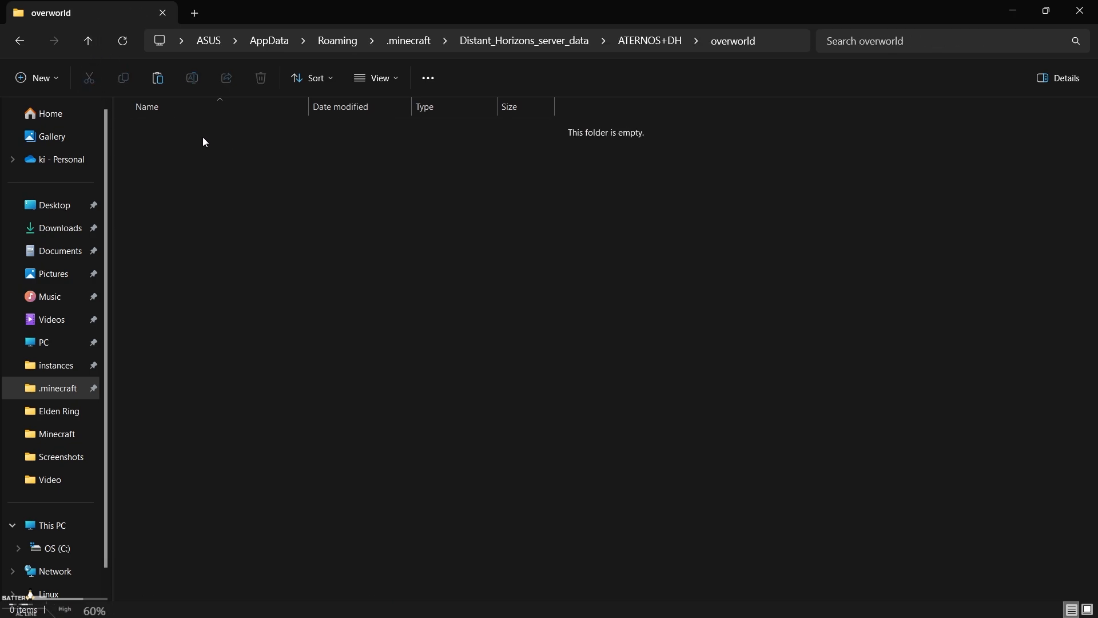